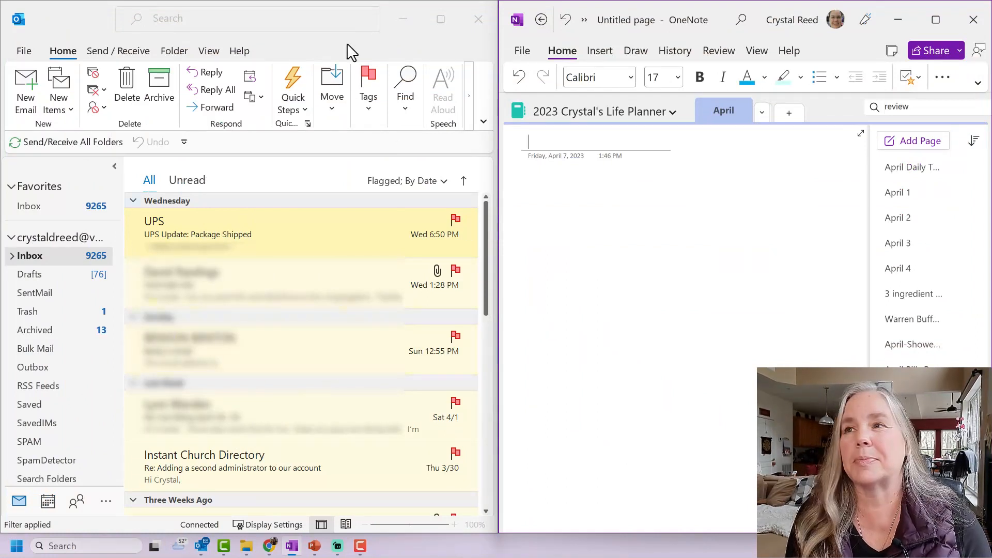
mouse_move(298, 227)
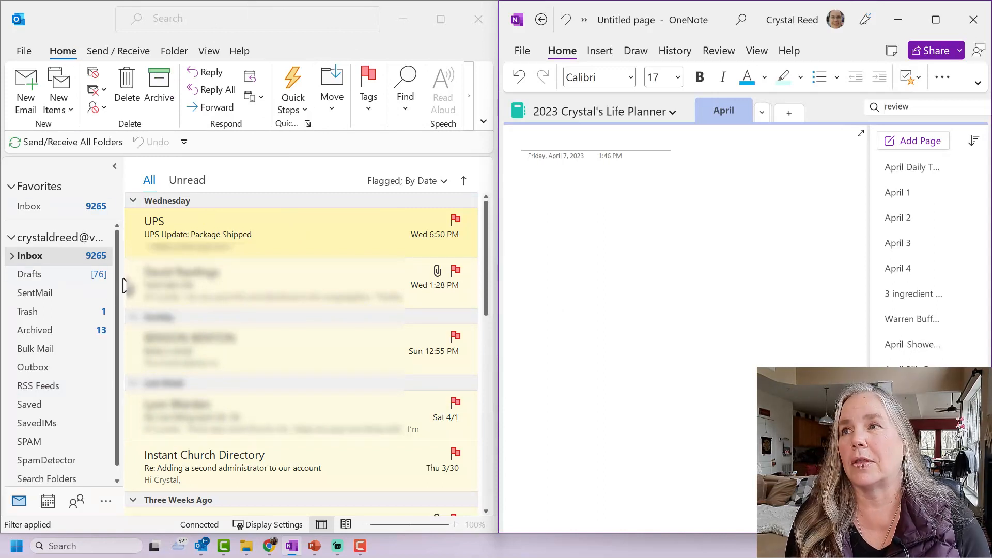
mouse_move(666, 233)
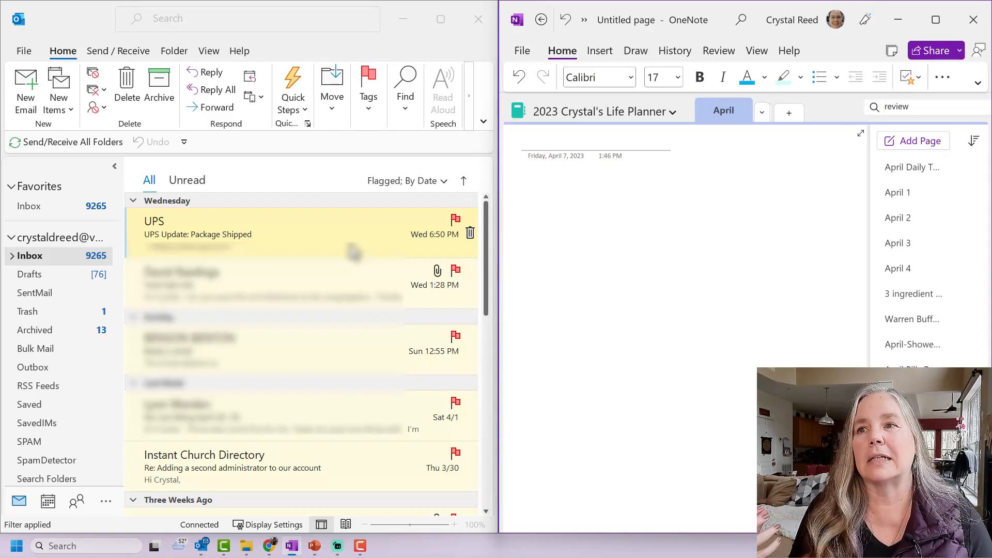
Select the UPS Package Shipped email in the Outlook inbox.
click(530, 141)
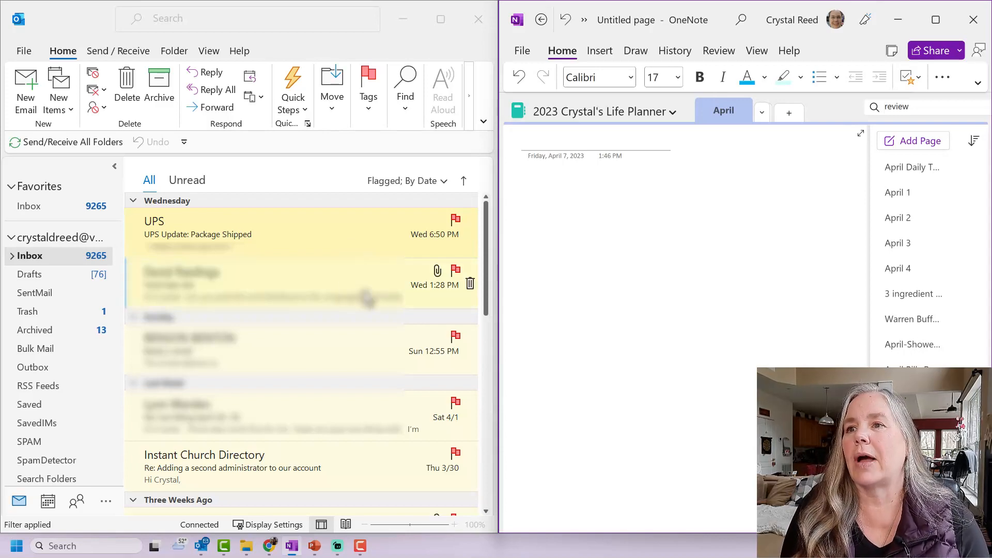
scroll(down, 3)
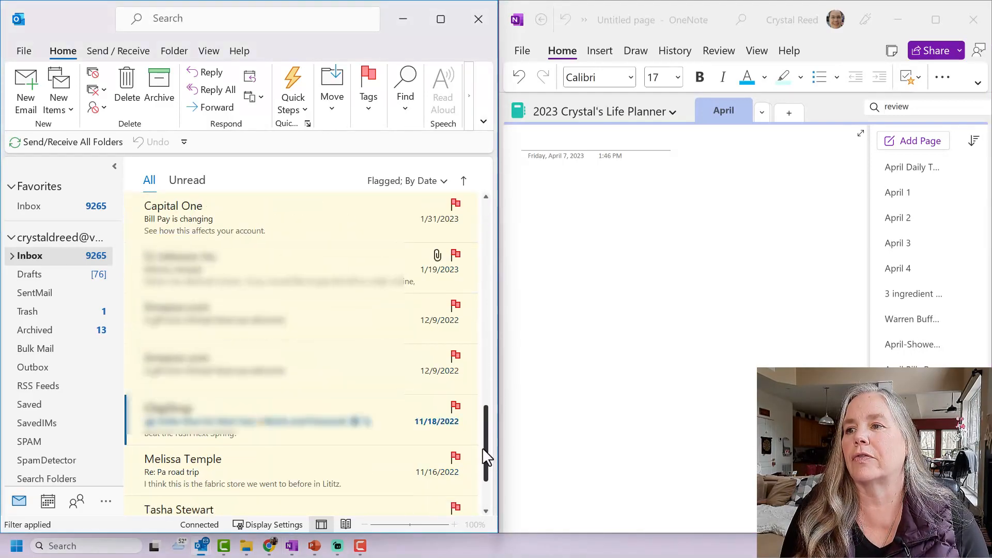
scroll(up, 3)
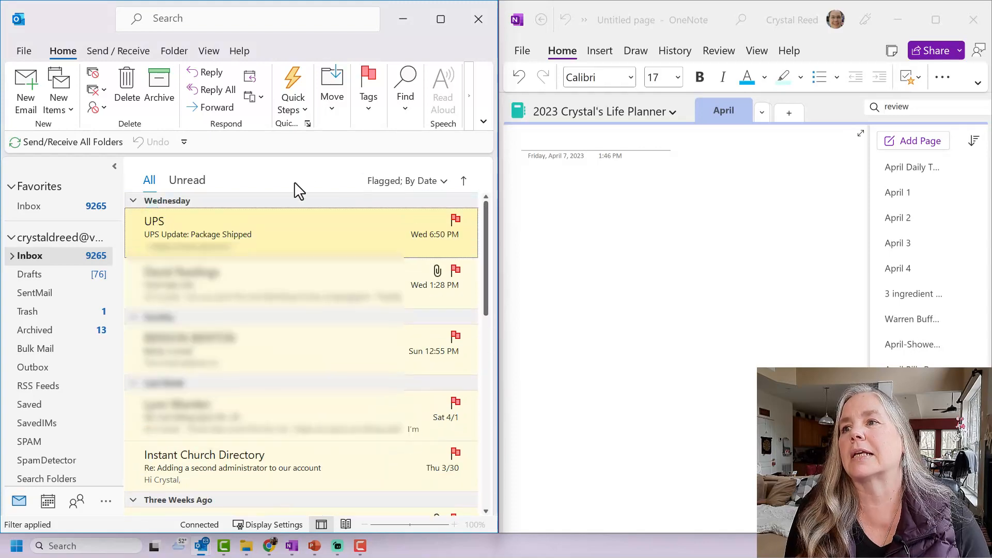
mouse_move(259, 235)
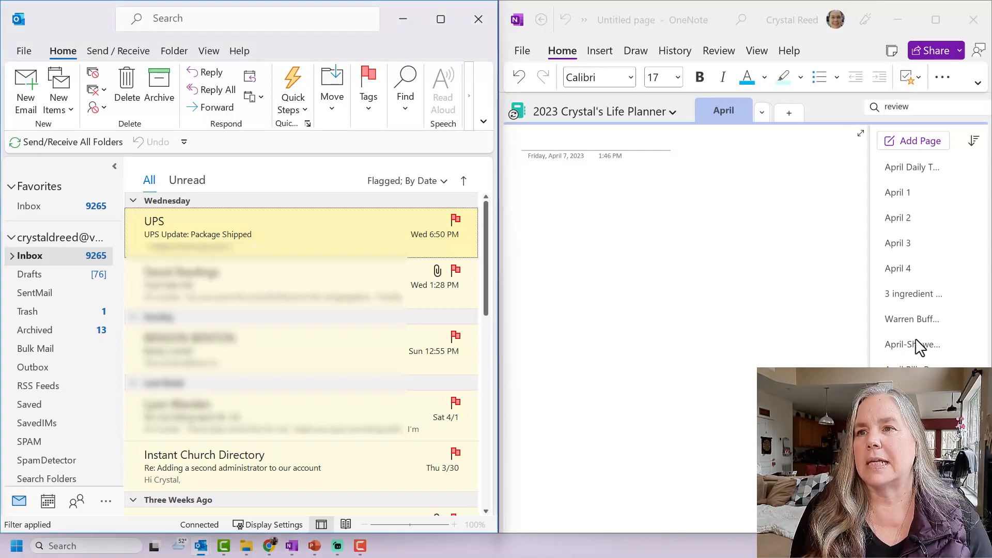
mouse_move(255, 236)
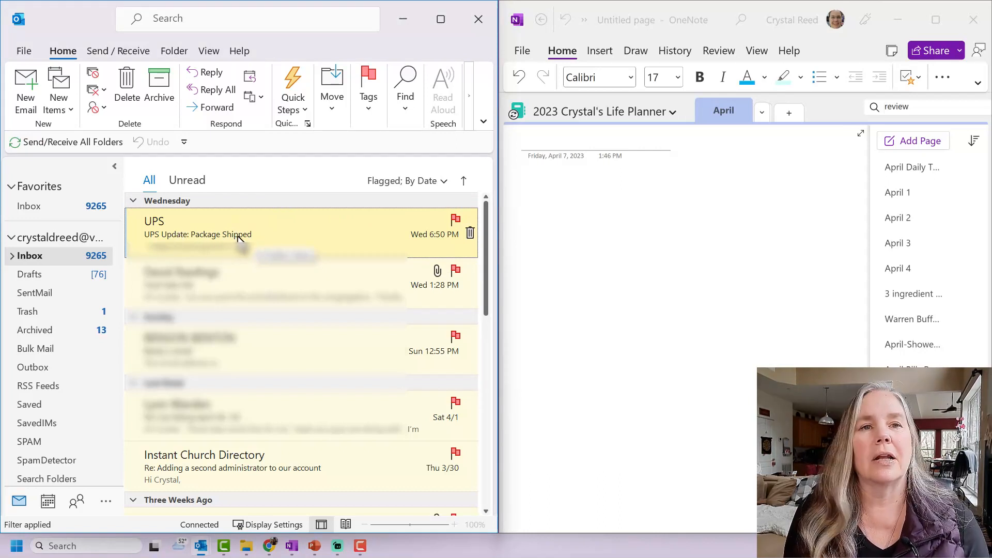
mouse_move(342, 230)
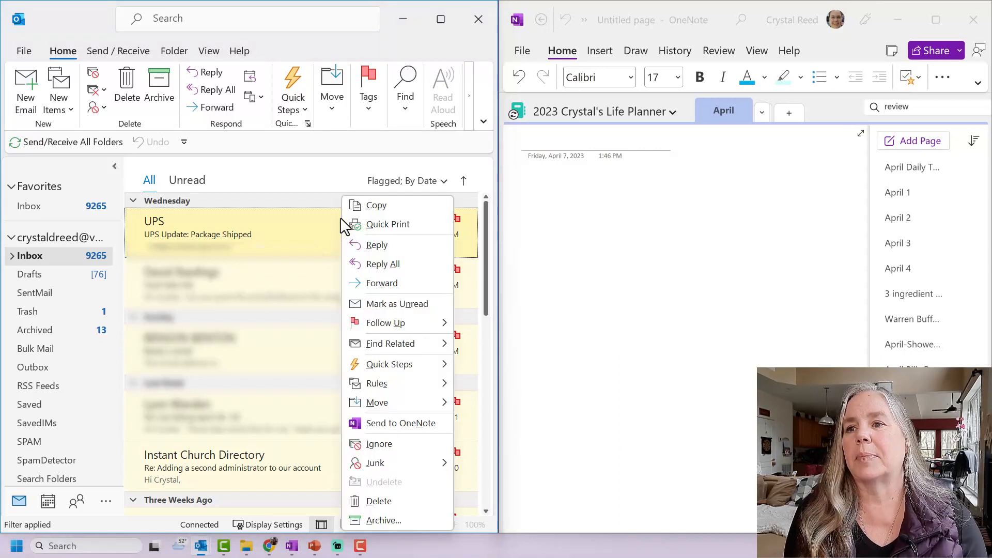
mouse_move(410, 434)
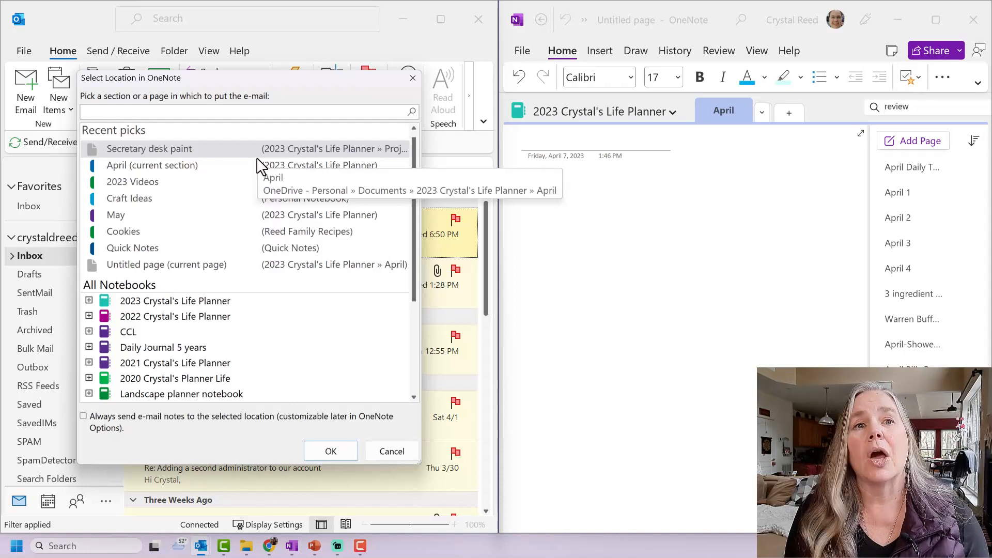
mouse_move(257, 278)
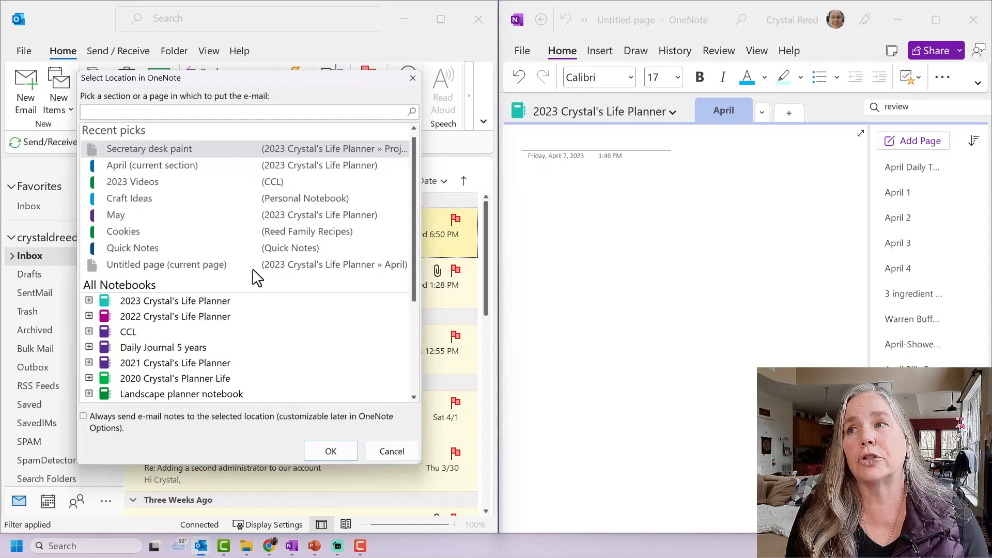
scroll(down, 3)
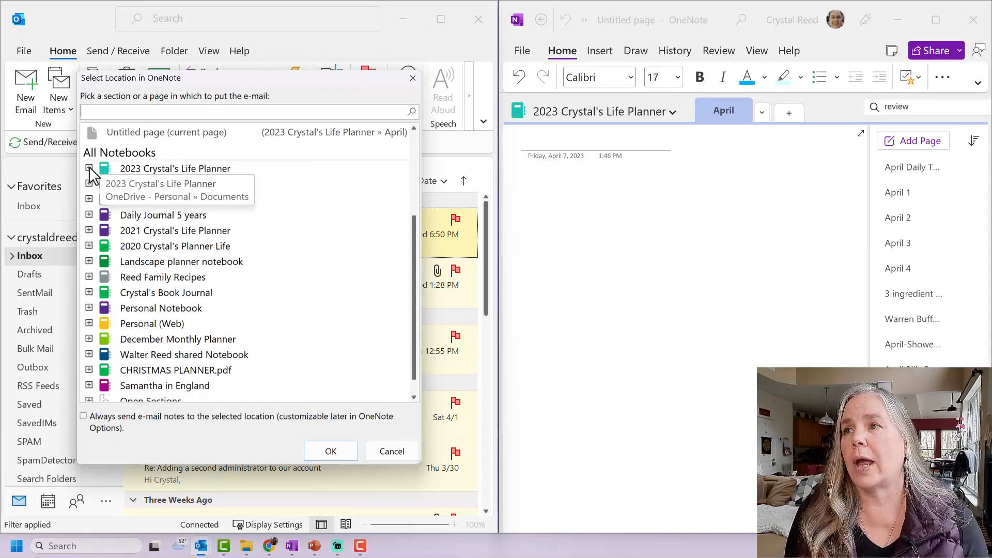
Send it to OneNote, targeting 2023 notebook > Projects > Secretary desk paint page.
click(89, 168)
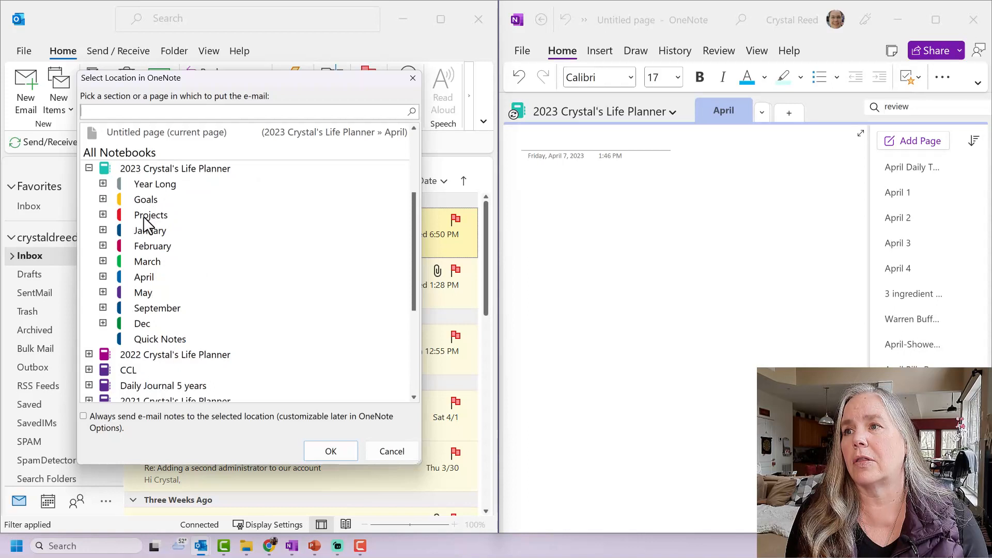
mouse_move(143, 177)
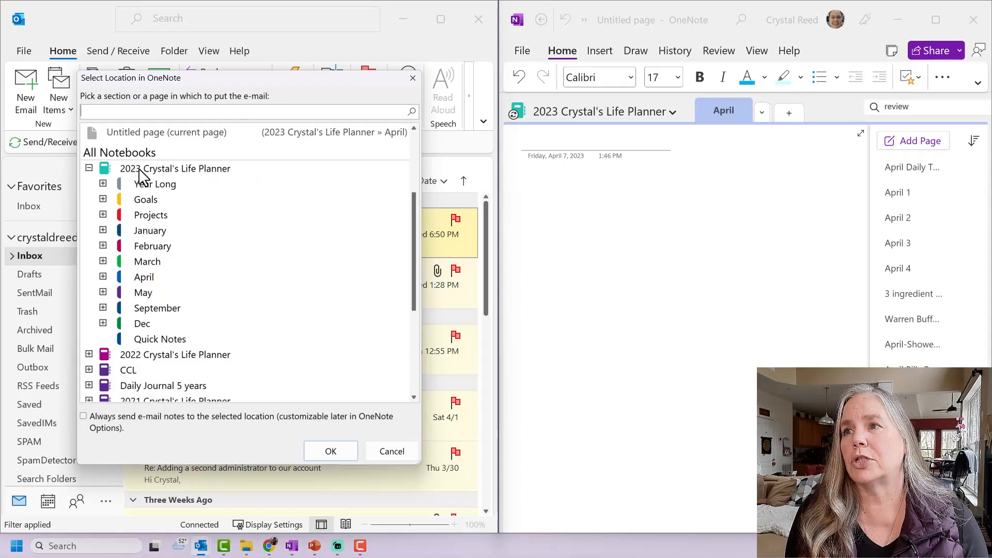
mouse_move(175, 168)
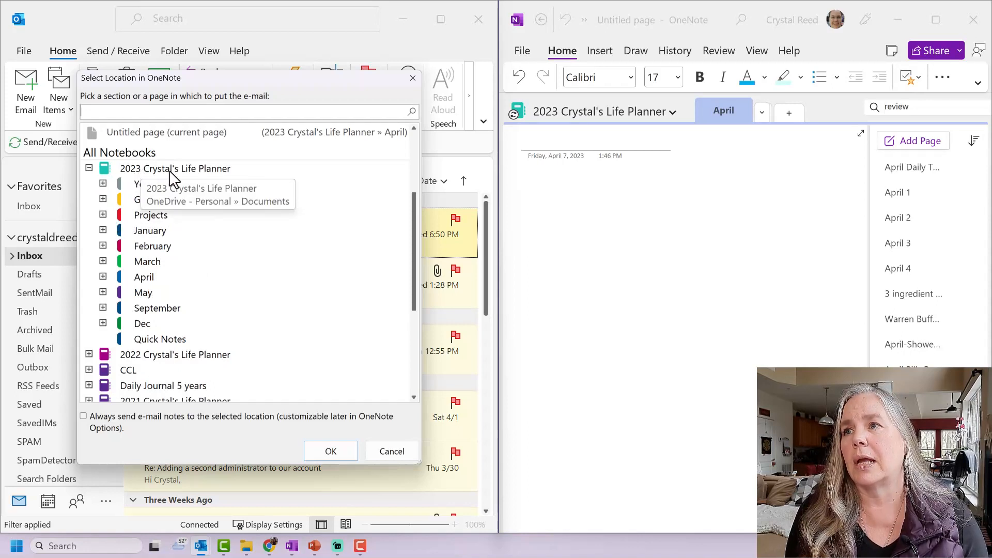
click(104, 215)
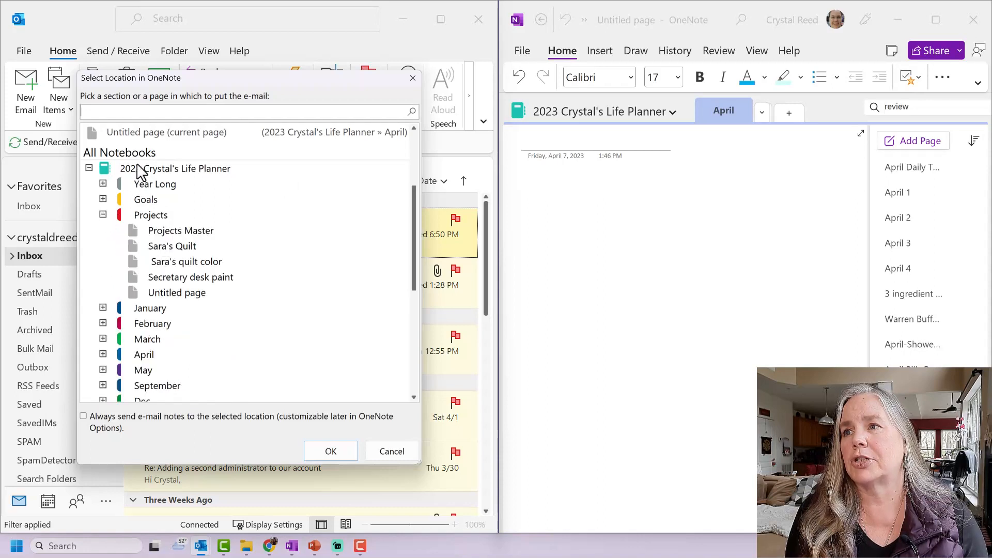
mouse_move(190, 277)
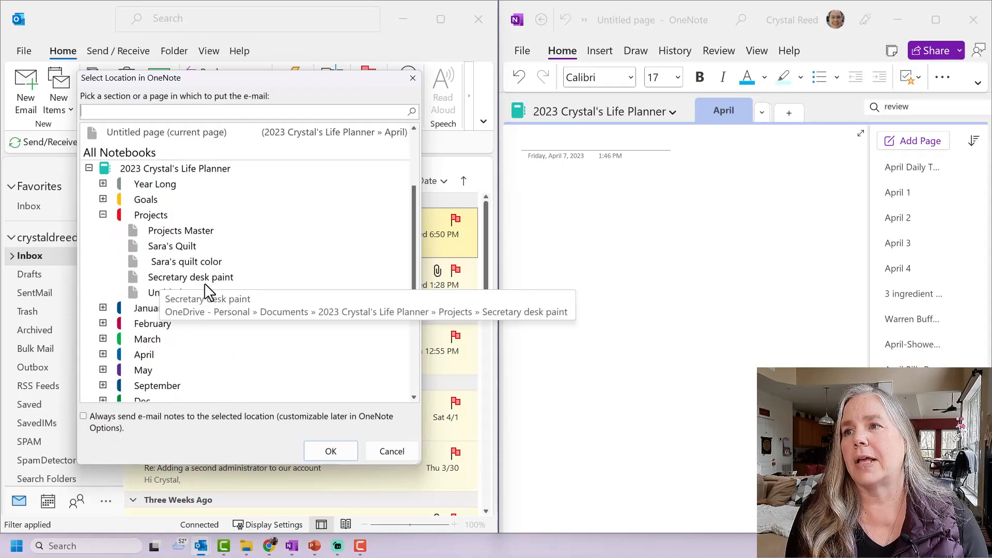
mouse_move(134, 285)
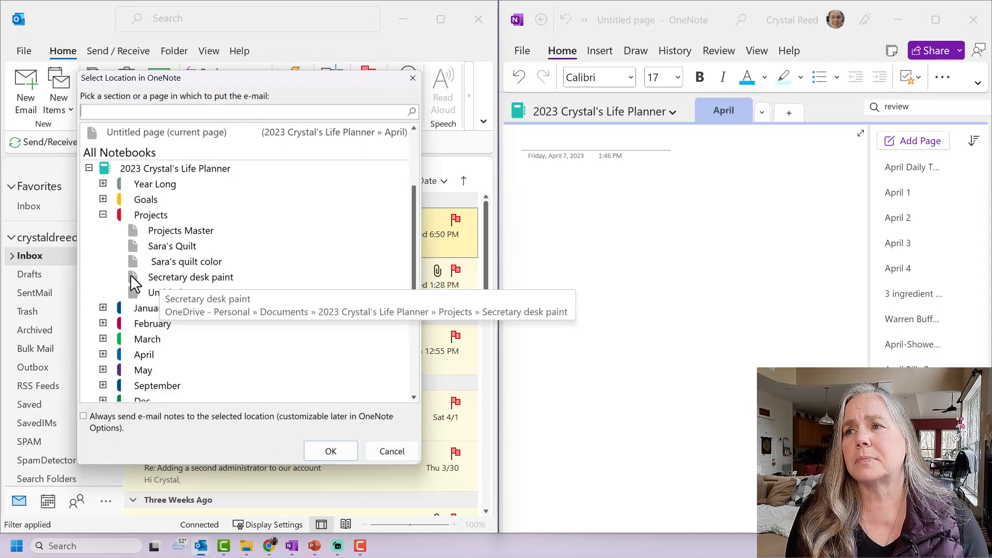
click(190, 277)
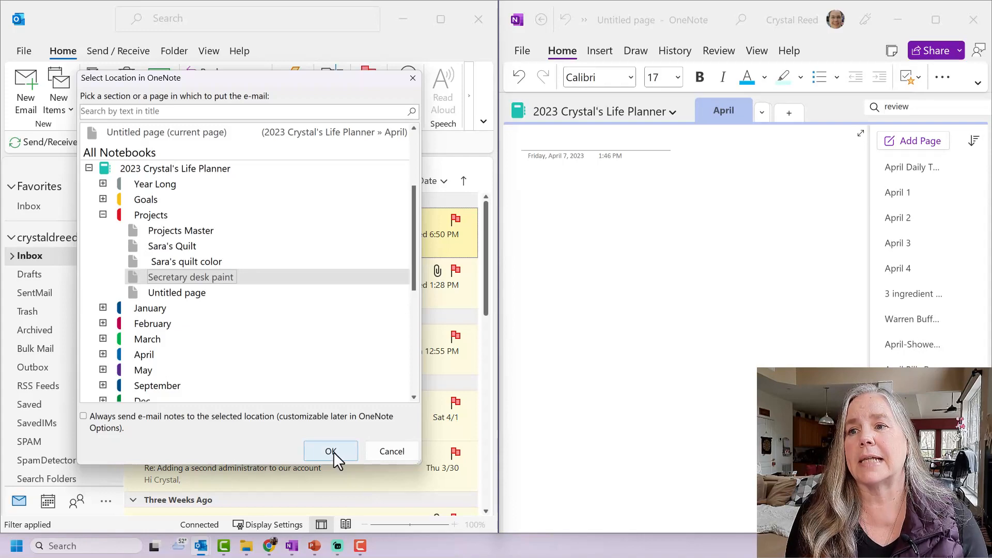
click(329, 451)
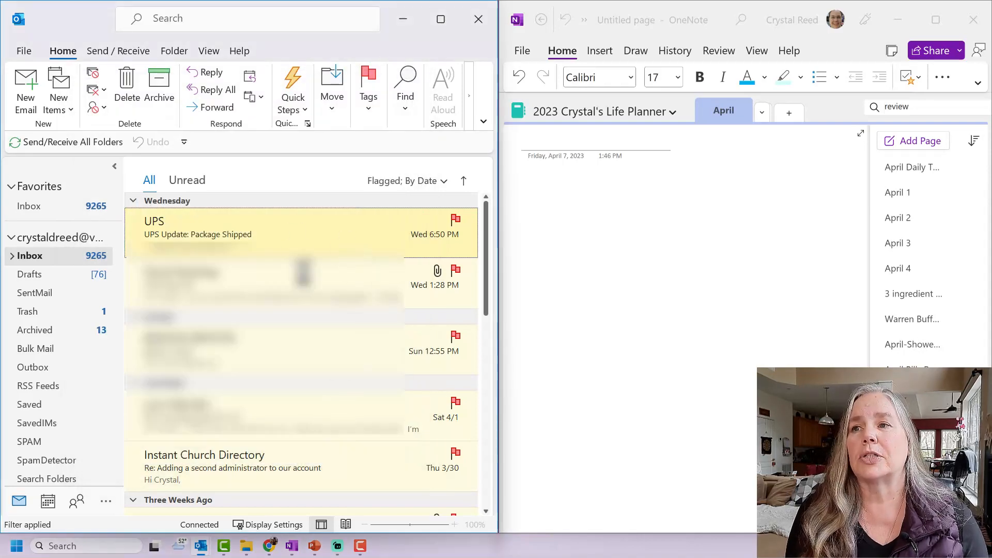
Review the Secretary desk paint page, scrolling to the inserted UPS shipping email below the expense tracker.
click(918, 243)
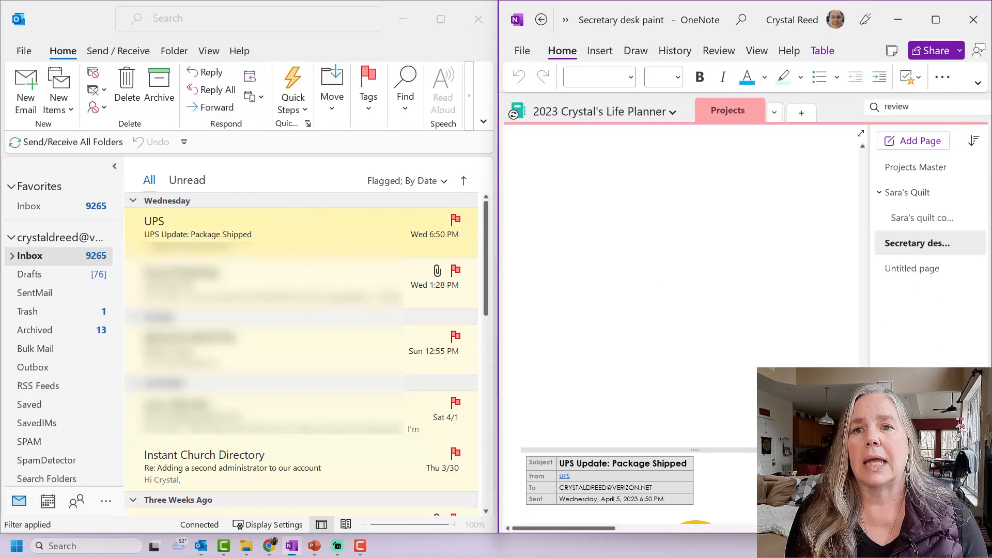
scroll(down, 3)
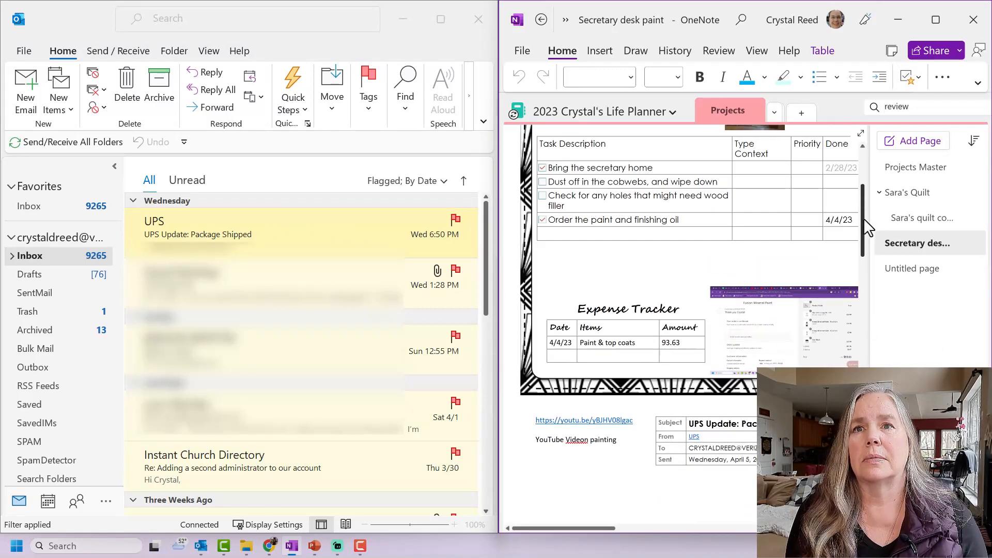
scroll(up, 3)
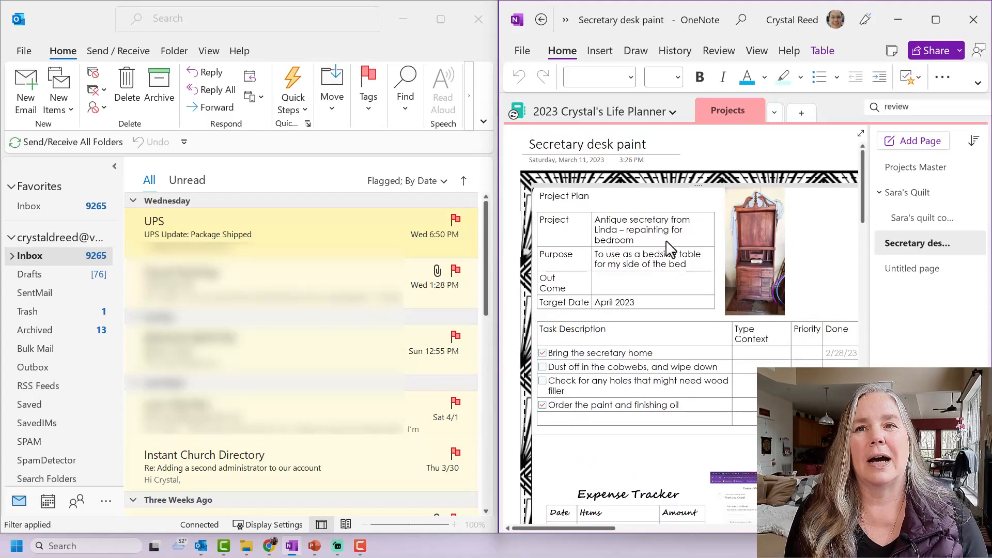
scroll(down, 3)
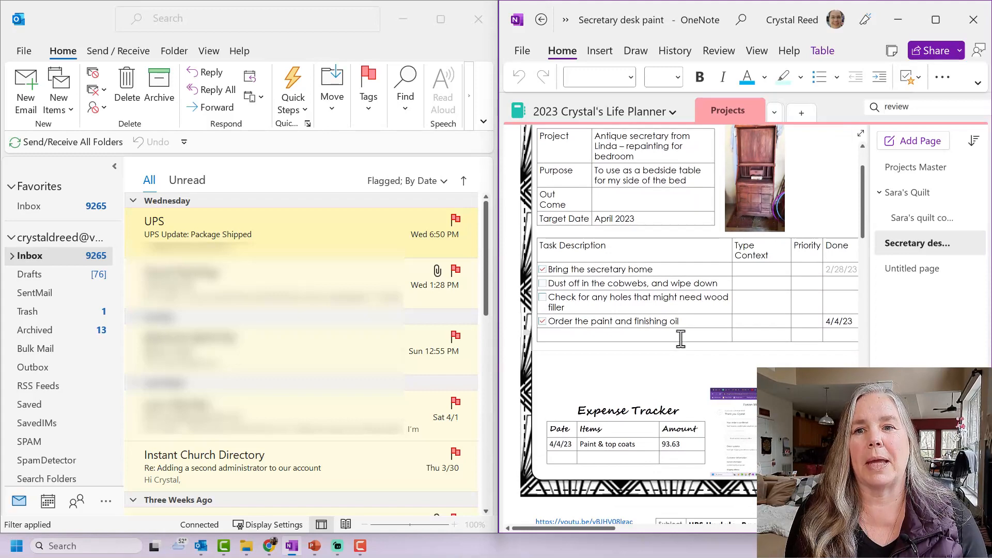
scroll(down, 3)
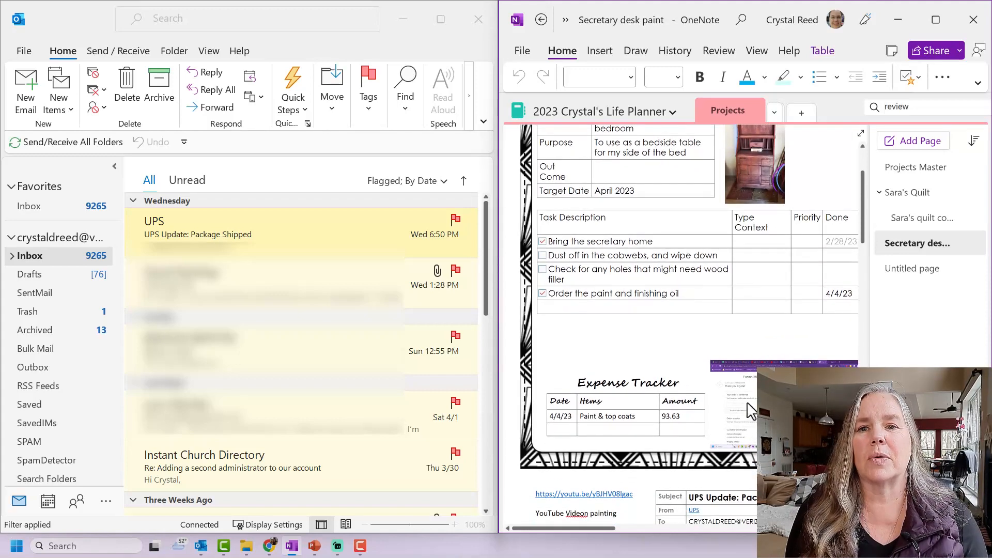
scroll(down, 3)
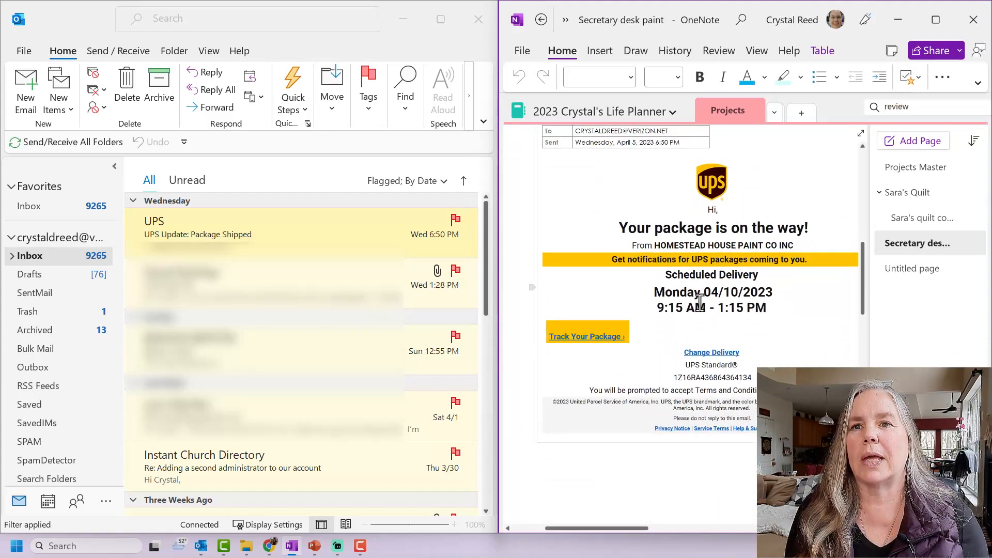
scroll(up, 3)
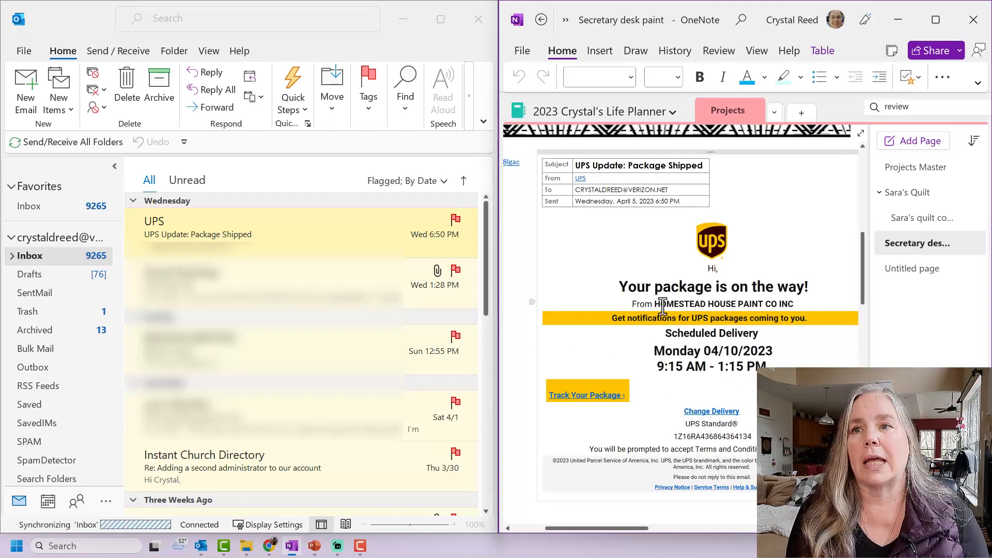
scroll(up, 3)
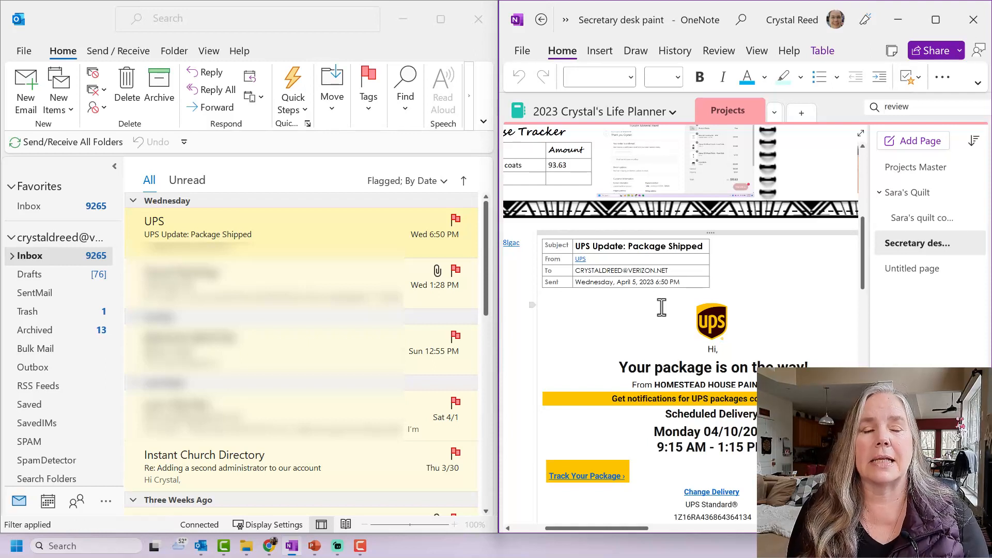
mouse_move(737, 373)
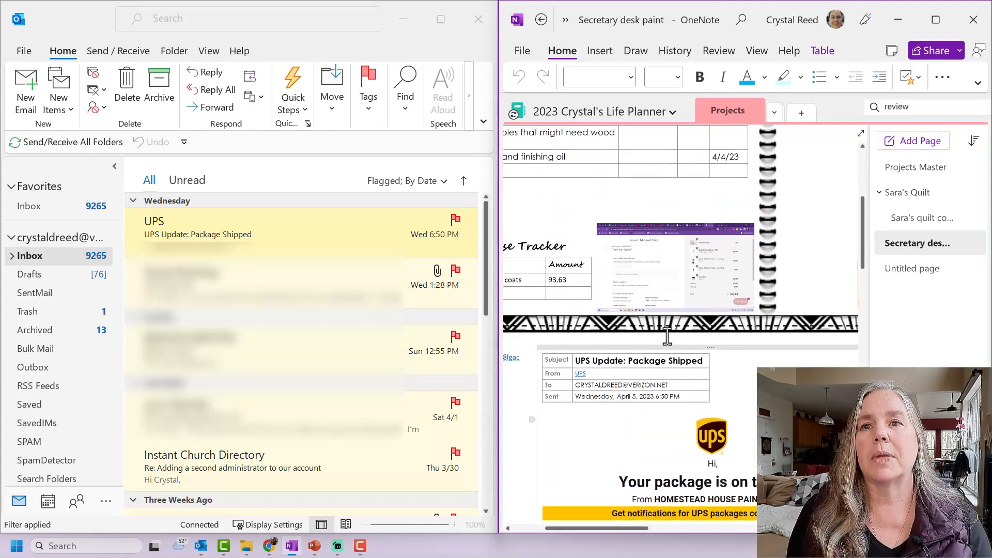
scroll(up, 3)
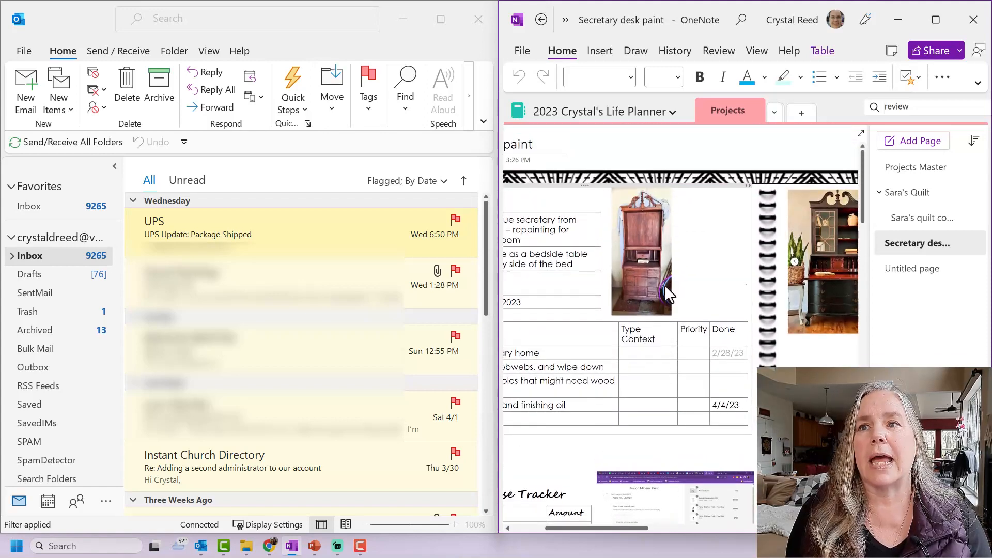
mouse_move(667, 140)
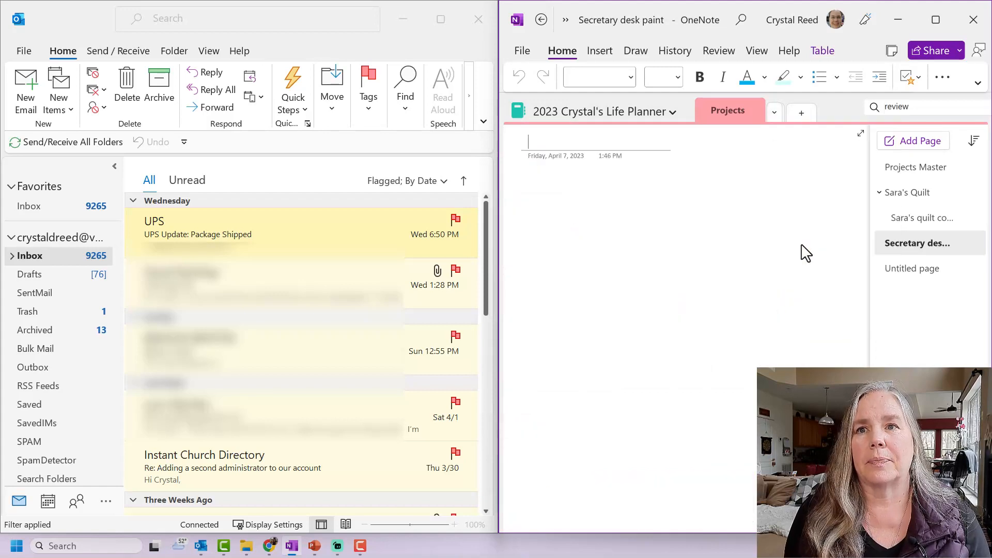
click(721, 111)
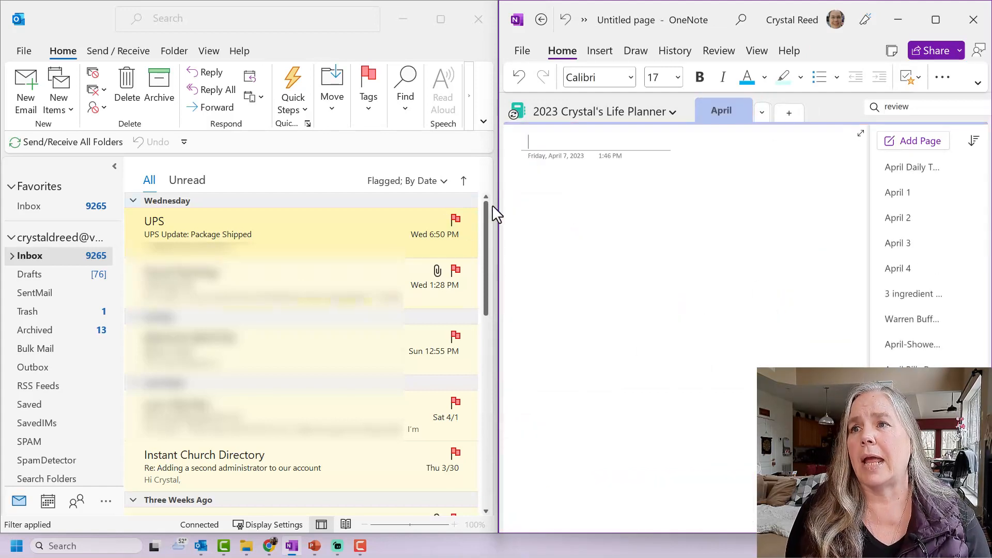
scroll(down, 3)
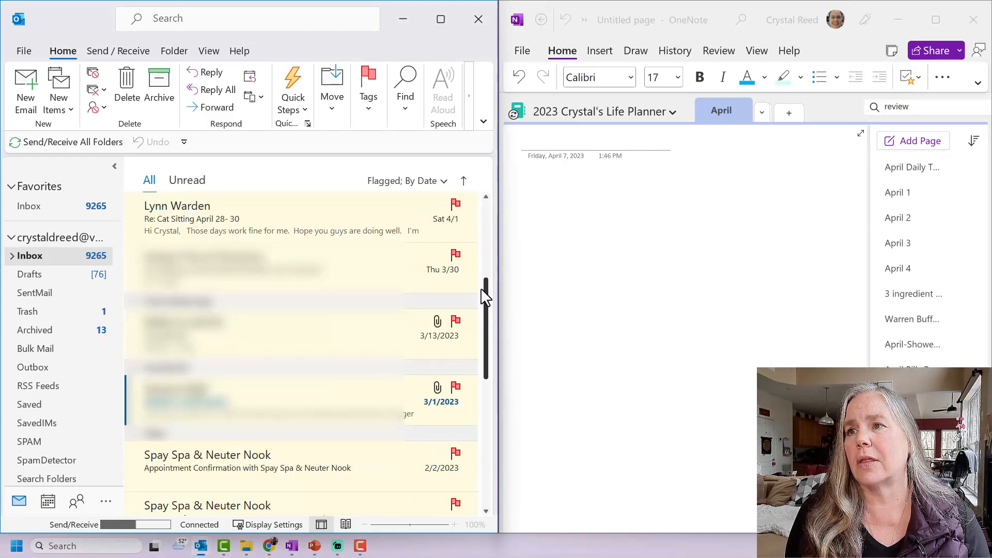
scroll(down, 3)
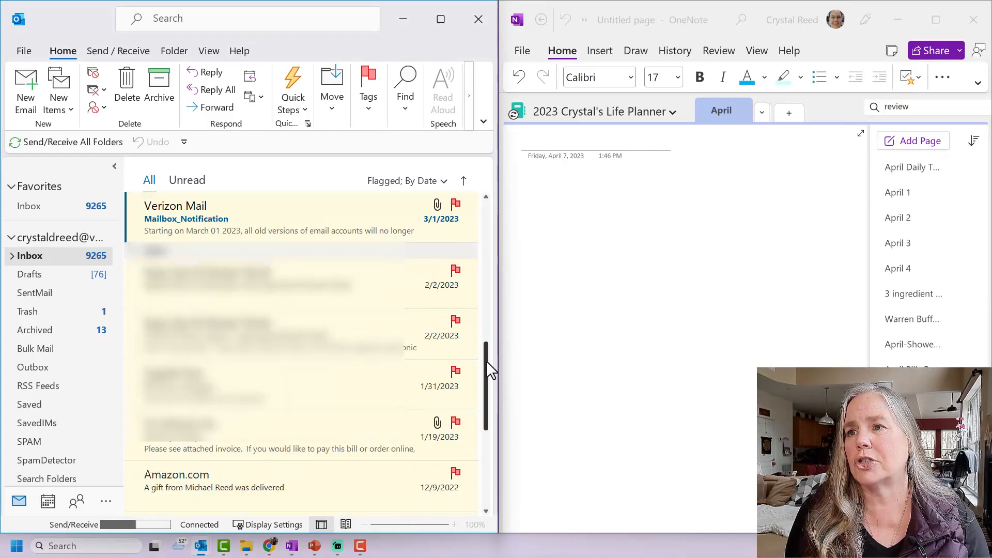
scroll(up, 3)
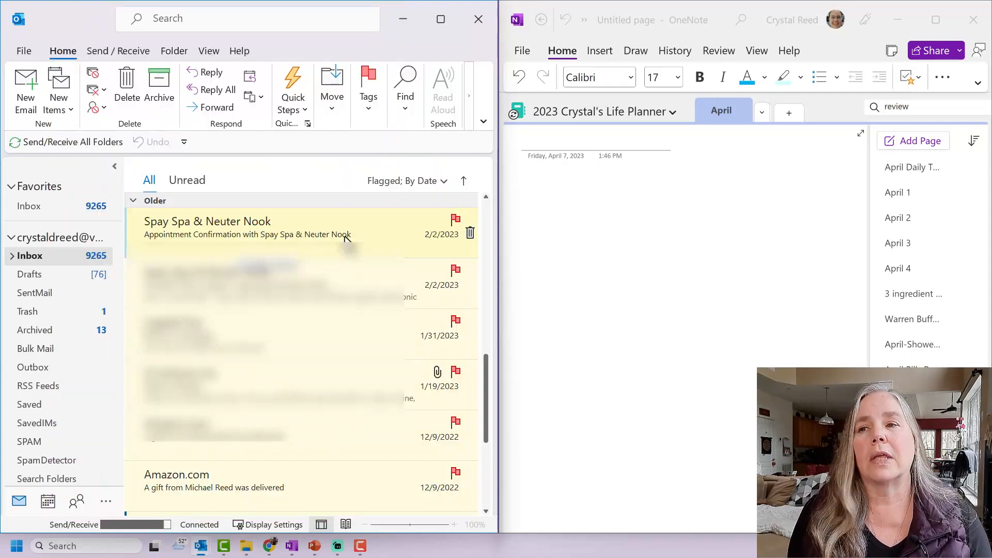
mouse_move(275, 226)
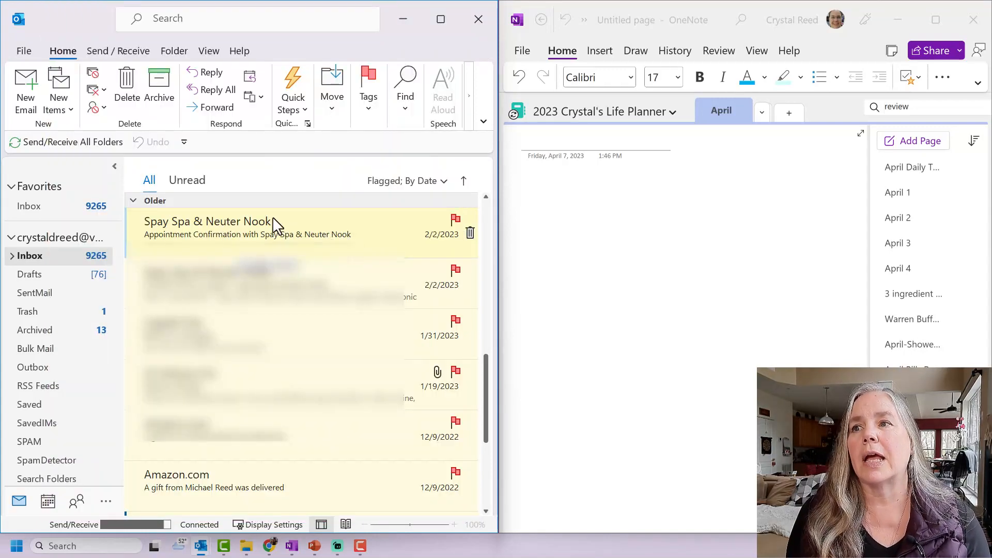
right_click(253, 227)
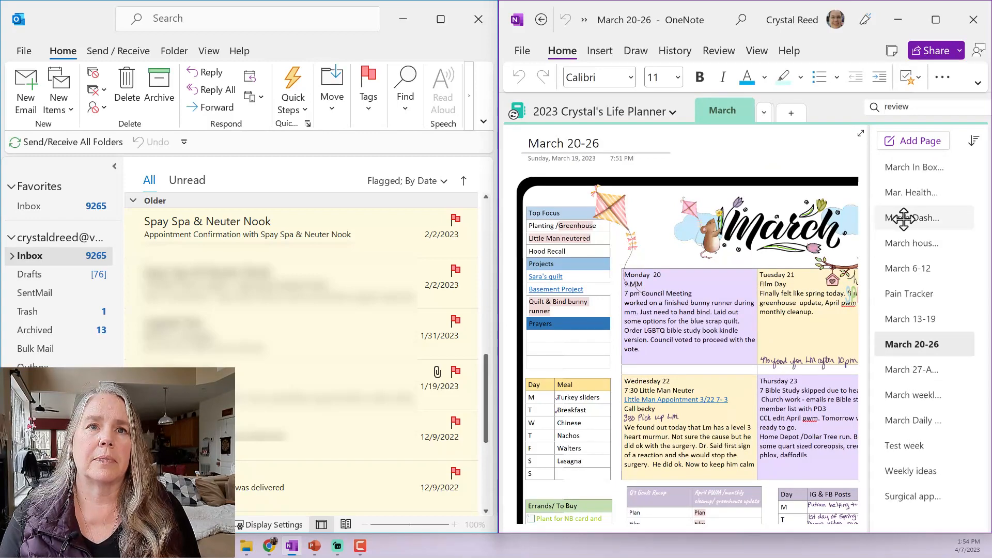
From the March Dashboard page, follow the Little Man Appointment link to the surgical reminder page.
click(918, 218)
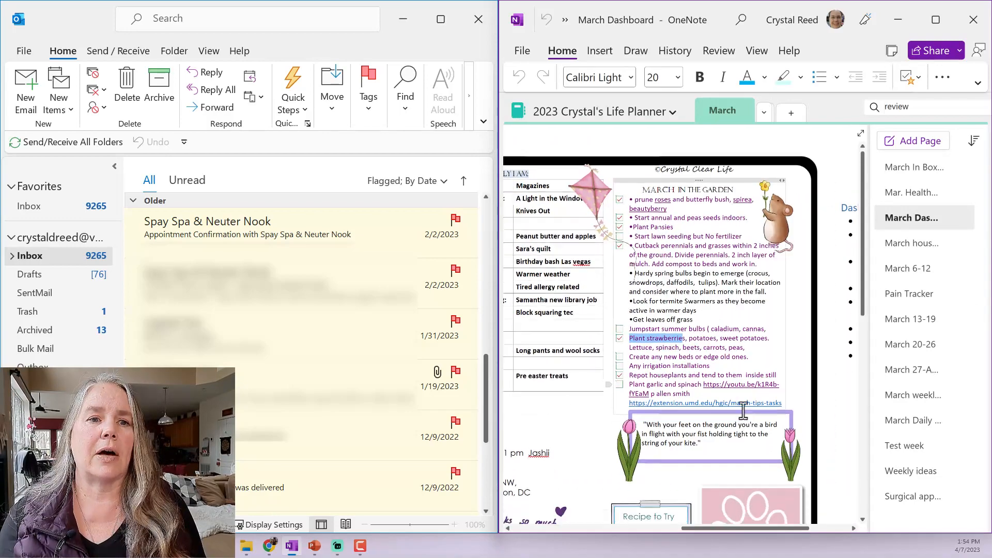
scroll(down, 3)
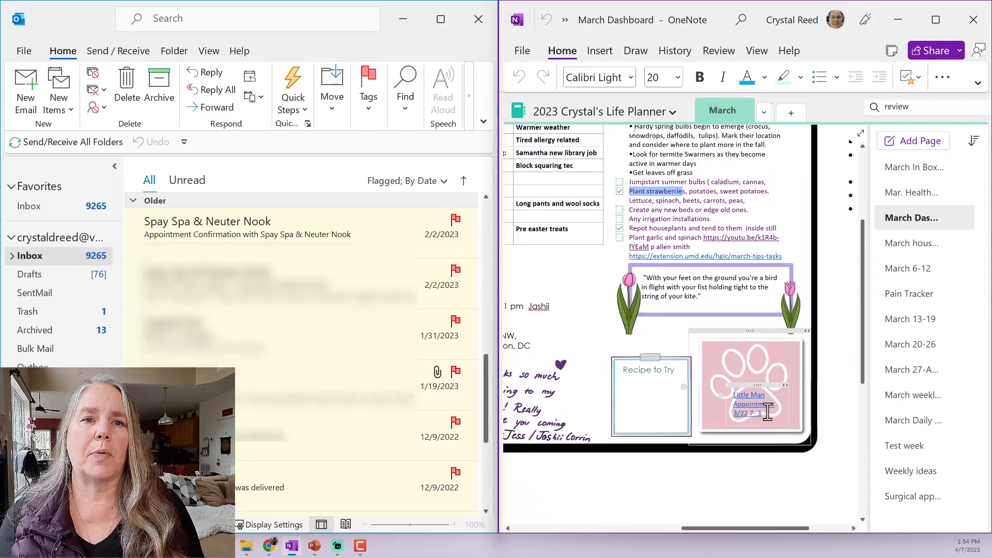
mouse_move(751, 404)
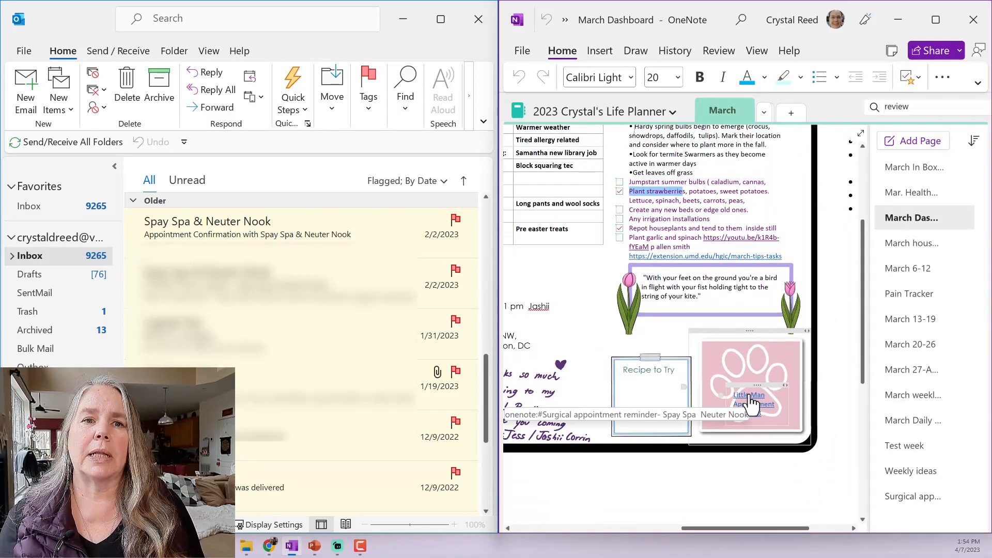
click(912, 495)
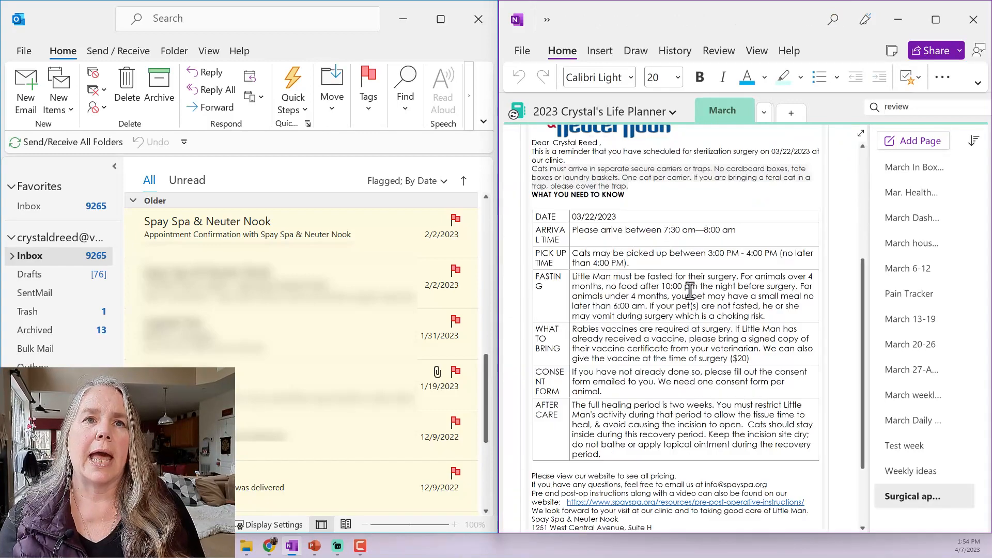
scroll(up, 3)
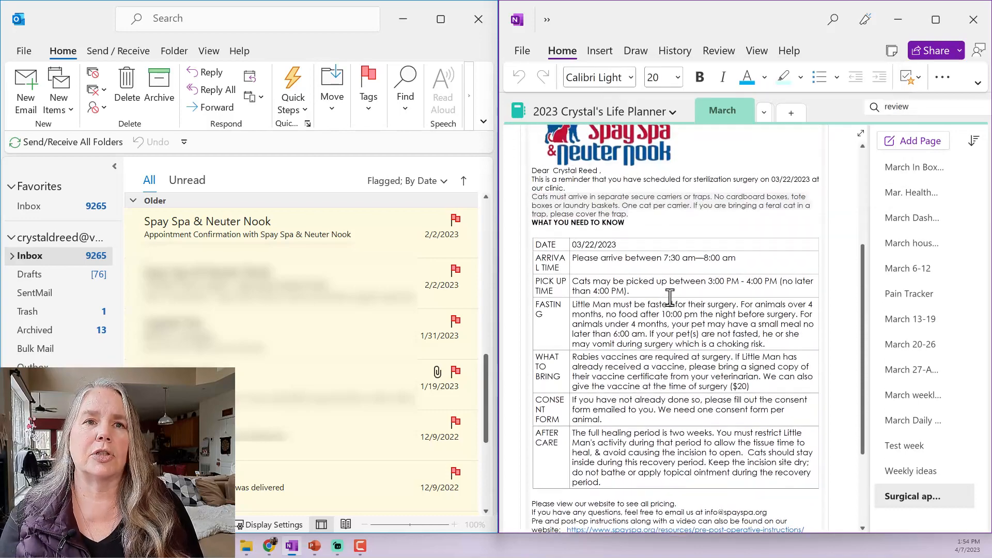
scroll(up, 3)
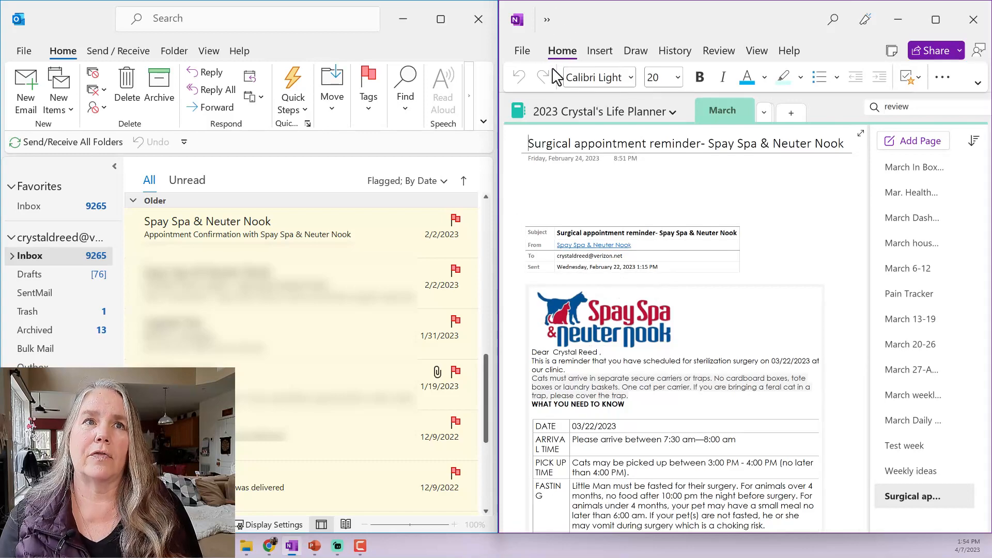
mouse_move(623, 125)
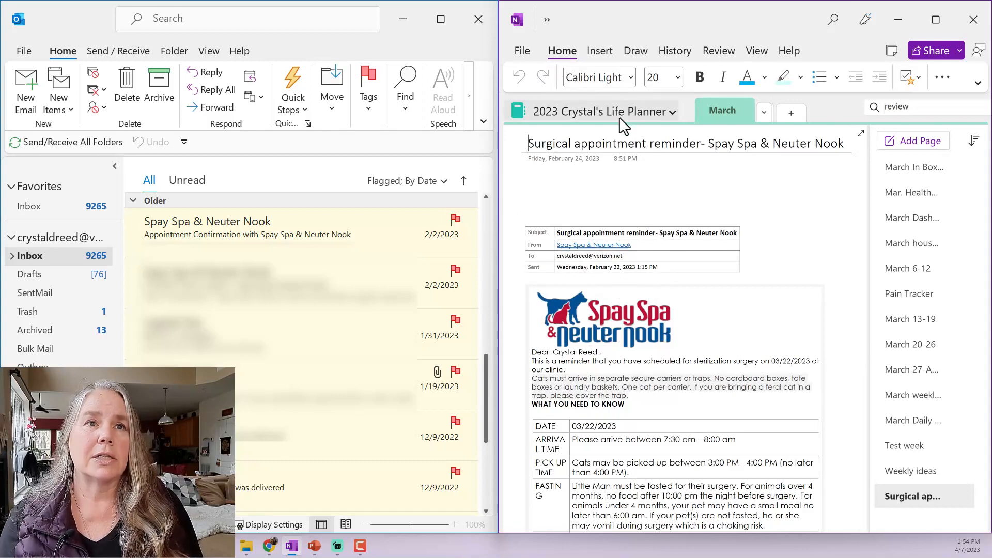
mouse_move(604, 110)
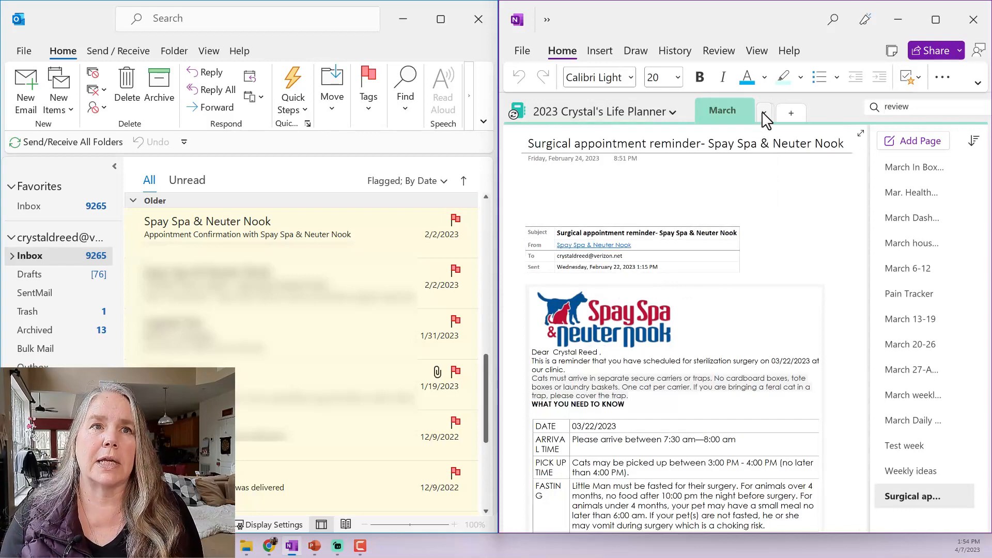
Switch to the April section, landing on its untitled page.
click(765, 112)
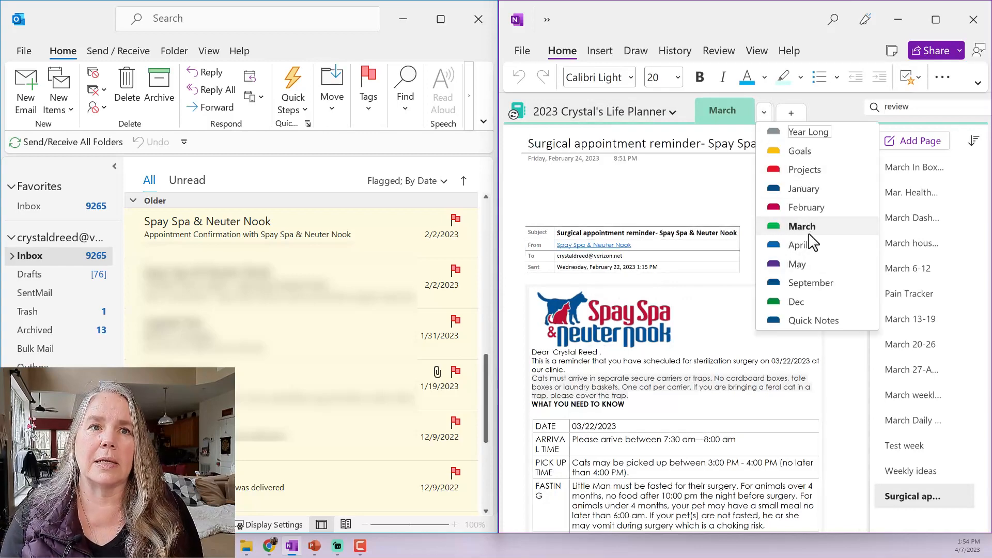
click(799, 245)
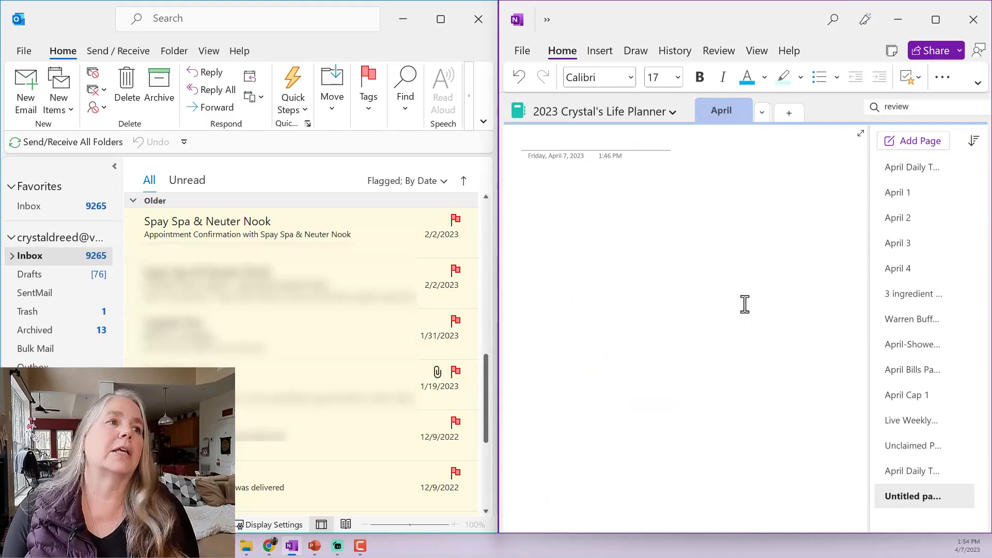
Scroll the Outlook inbox to the top and switch to the Calendar view.
click(569, 141)
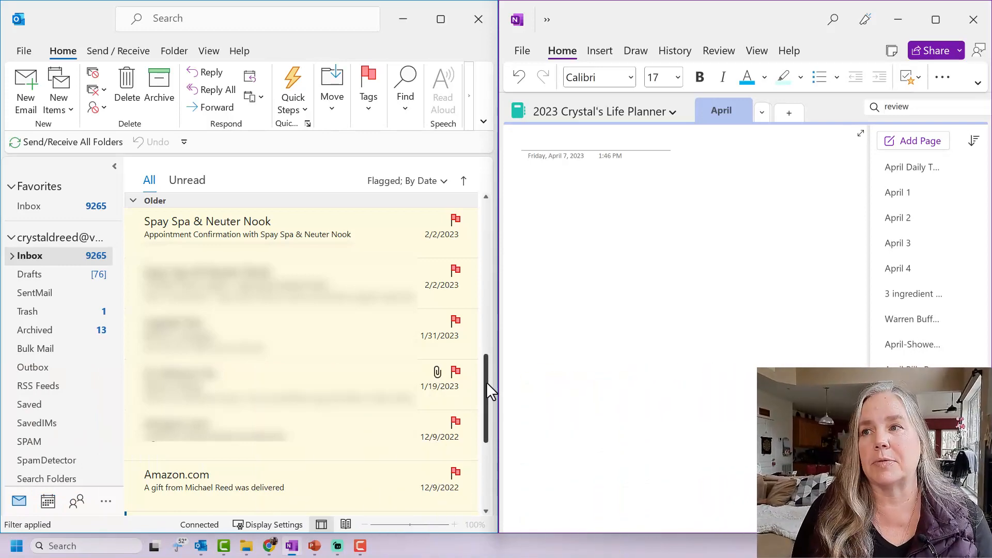
scroll(up, 3)
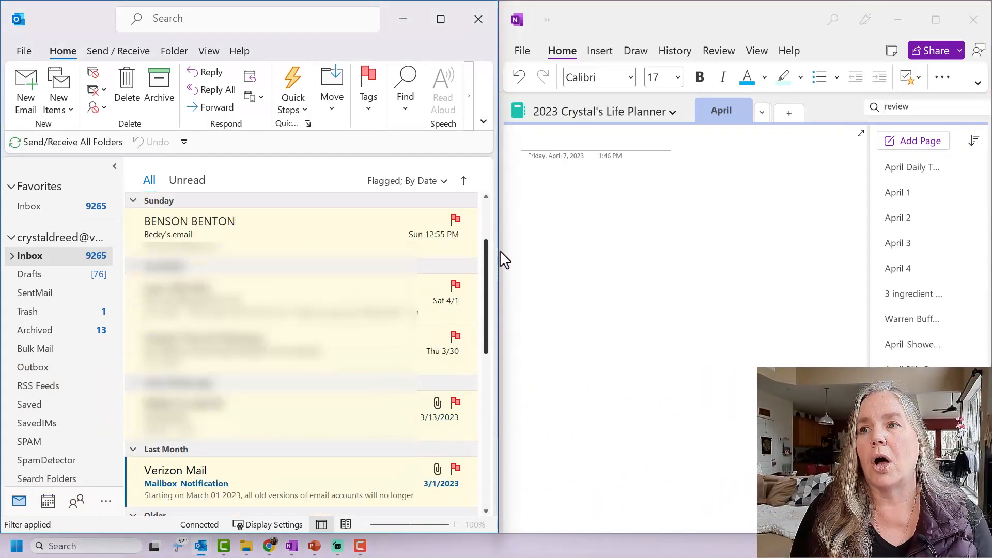
scroll(up, 3)
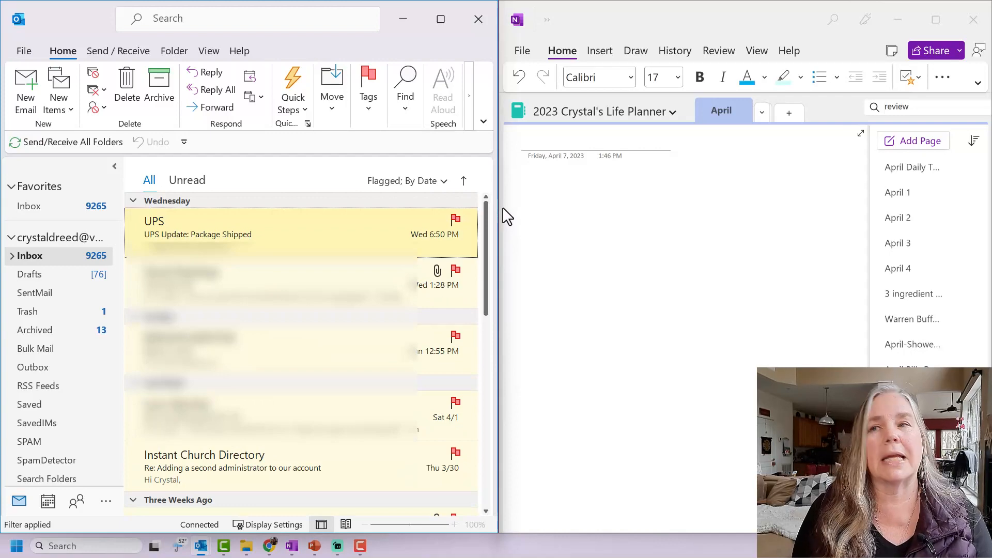
mouse_move(38, 540)
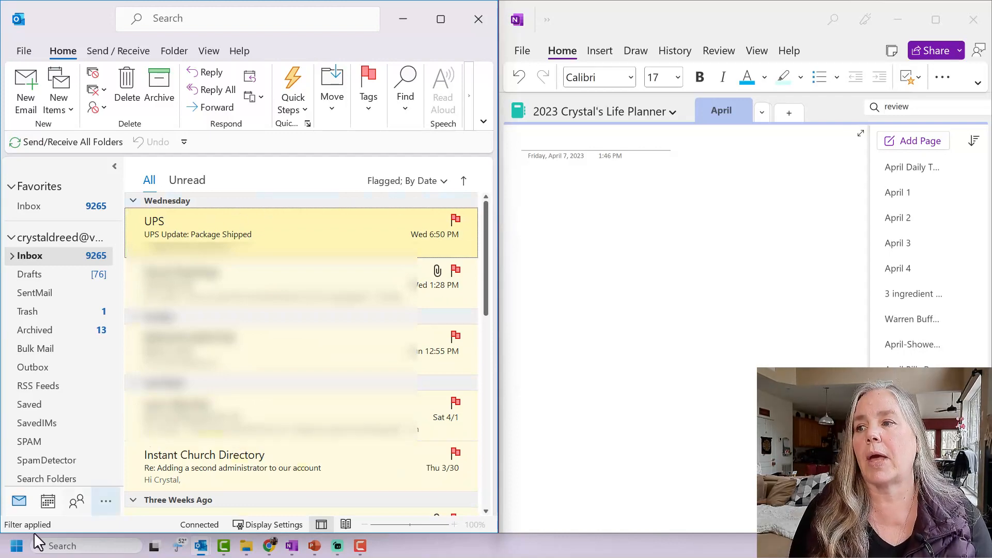
click(48, 501)
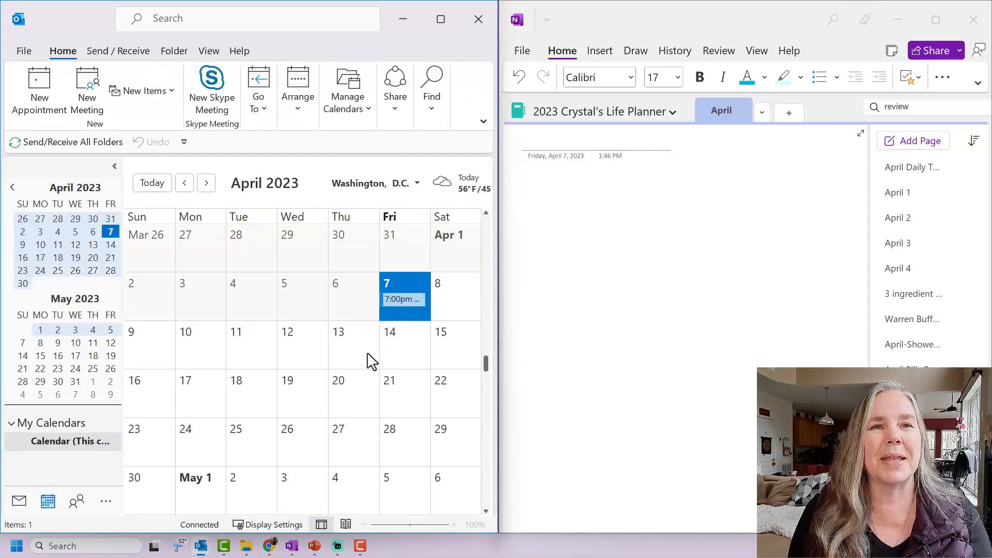
mouse_move(239, 300)
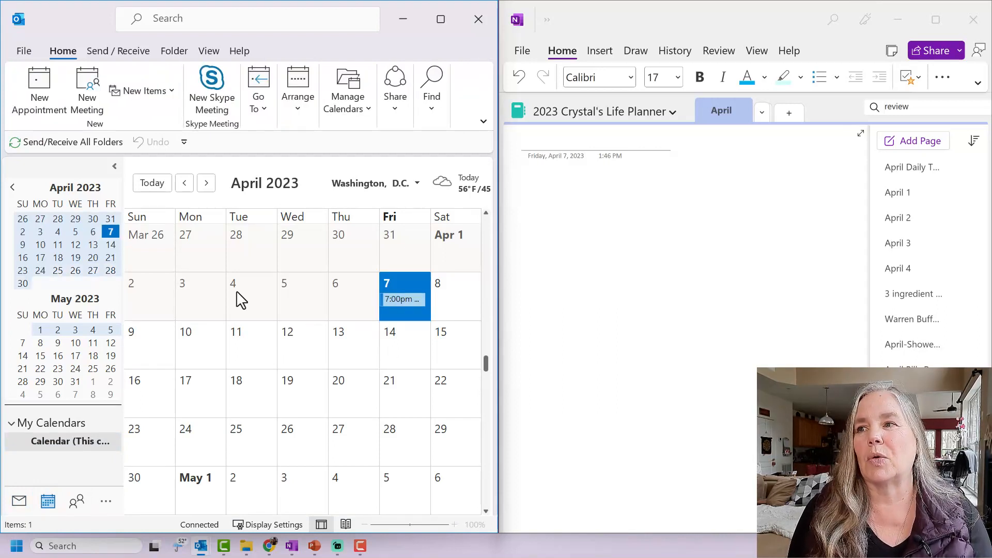
mouse_move(396, 217)
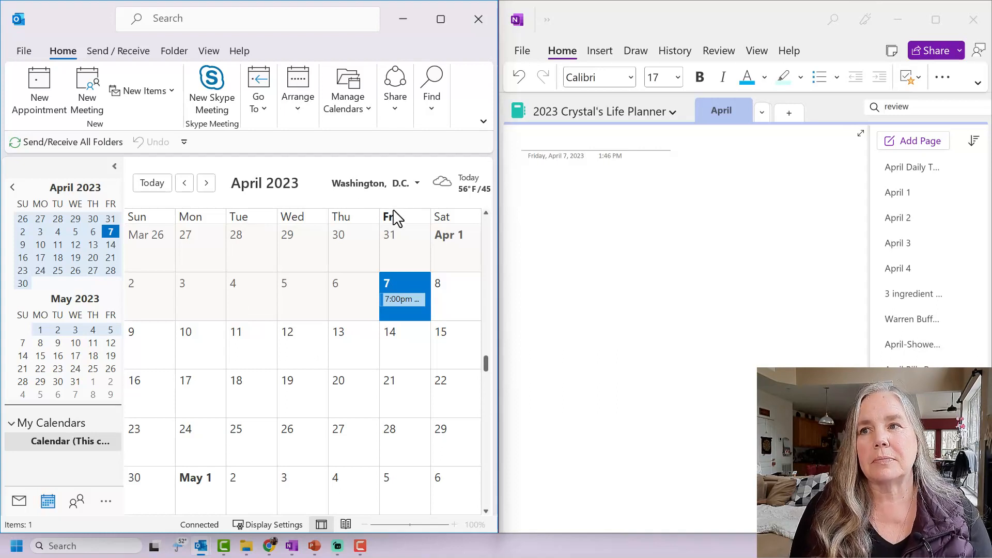
mouse_move(397, 275)
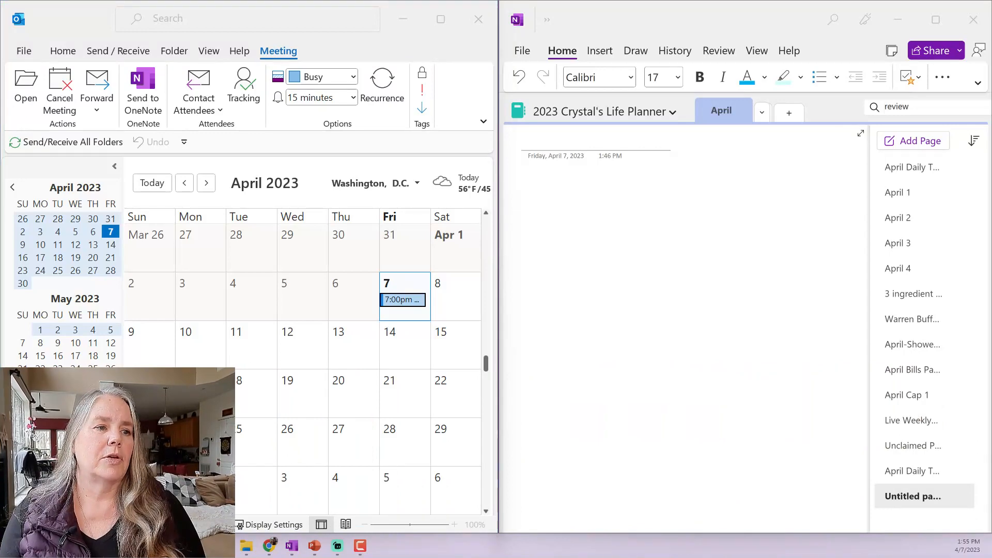
double_click(402, 299)
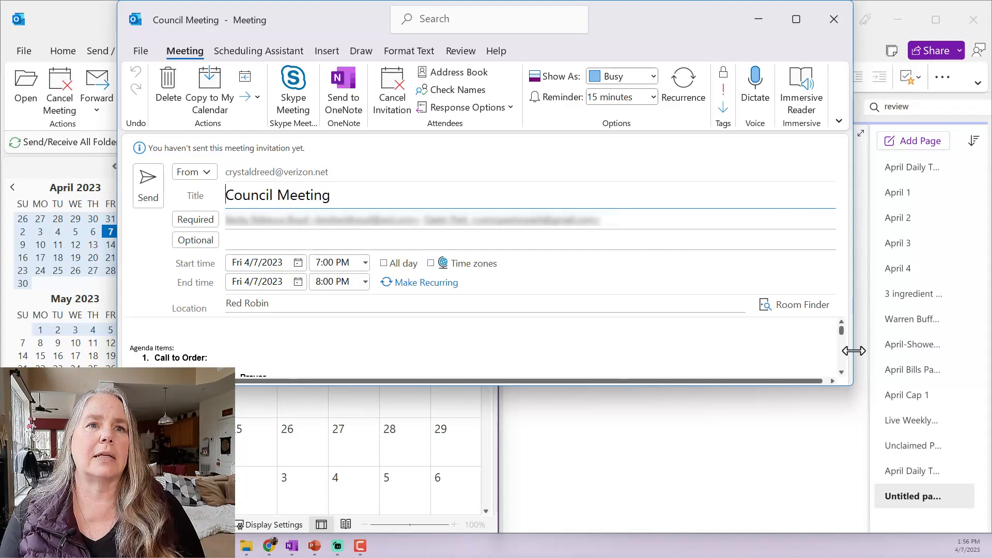
scroll(down, 3)
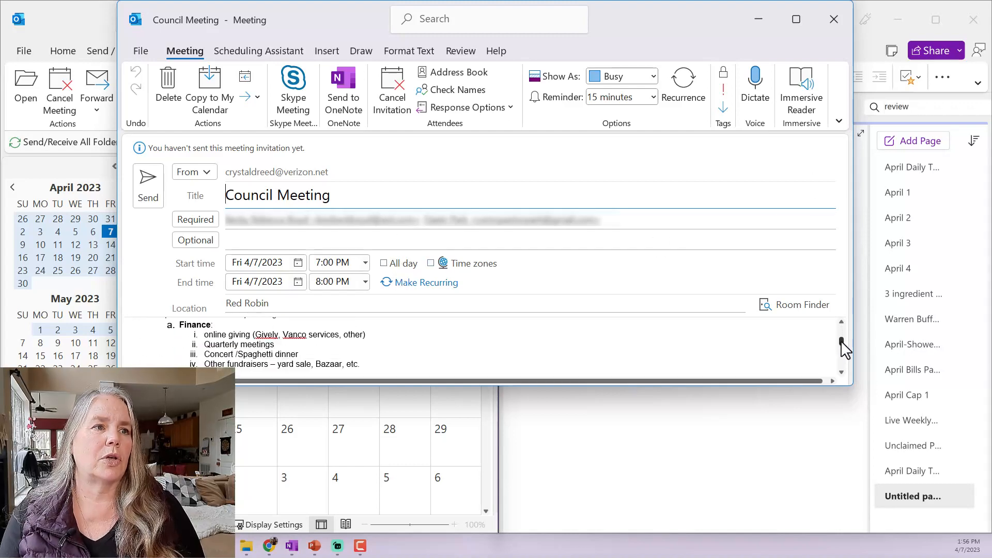
scroll(down, 3)
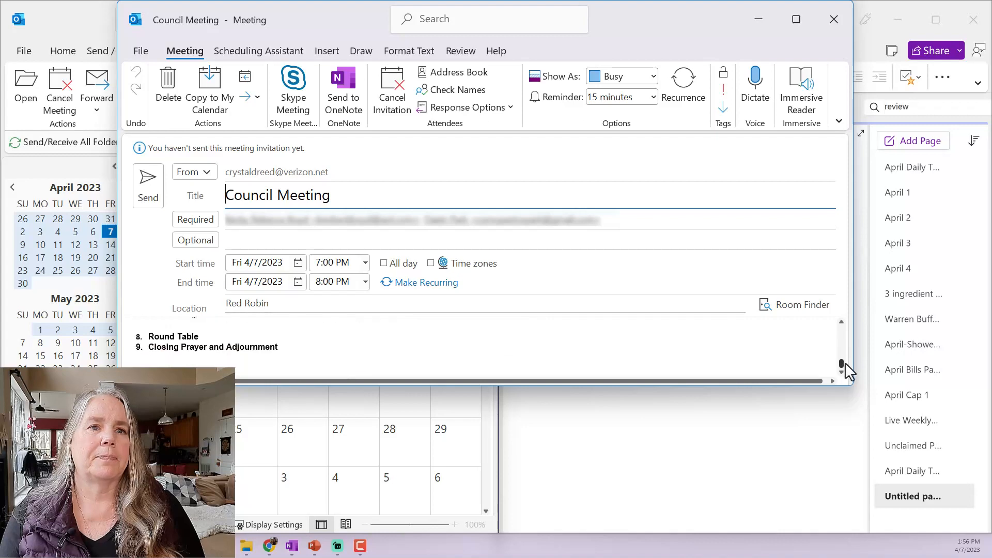
scroll(up, 3)
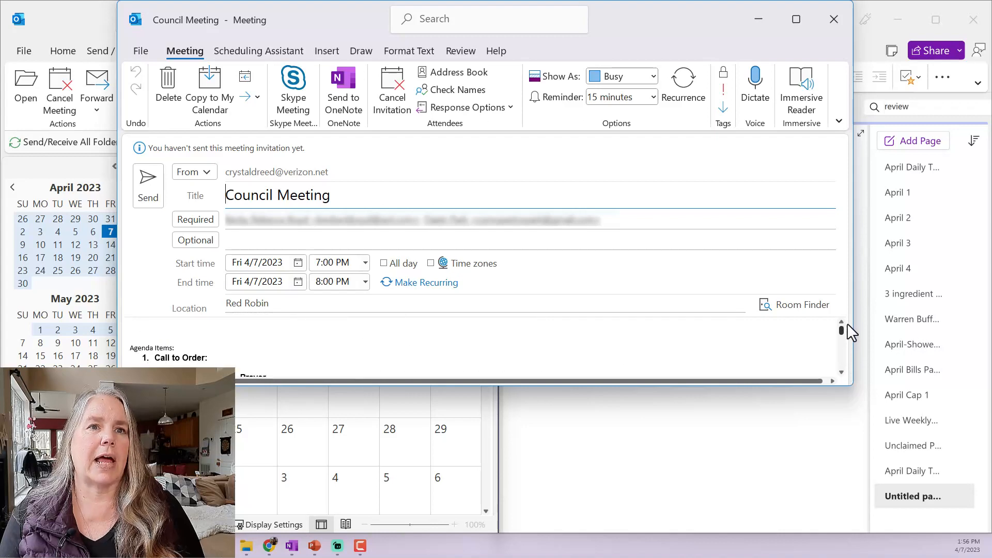
mouse_move(486, 202)
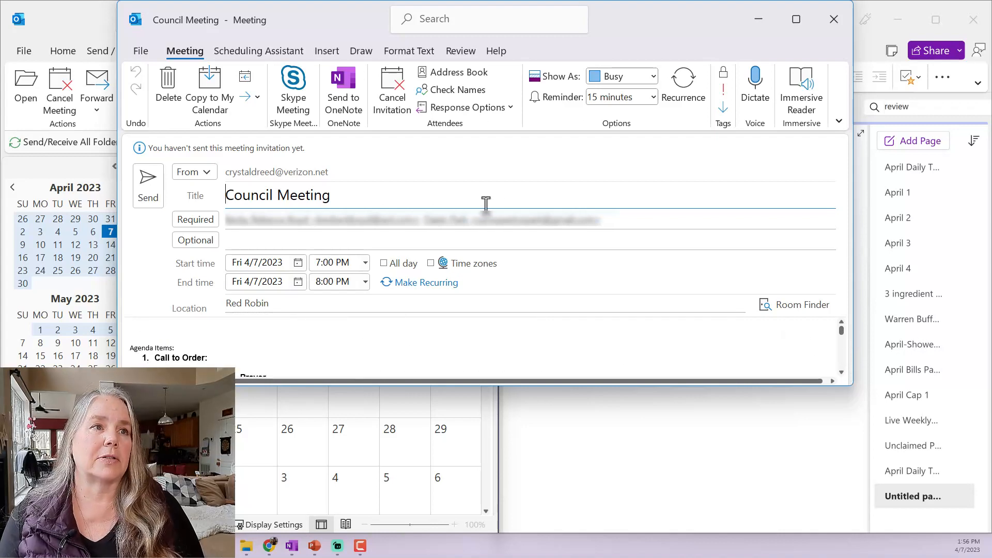
mouse_move(834, 19)
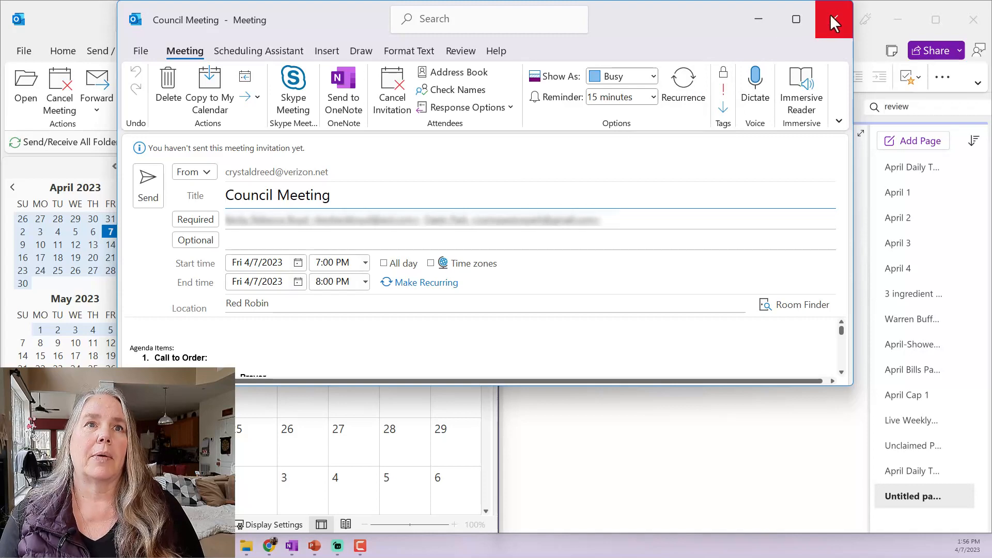
click(833, 19)
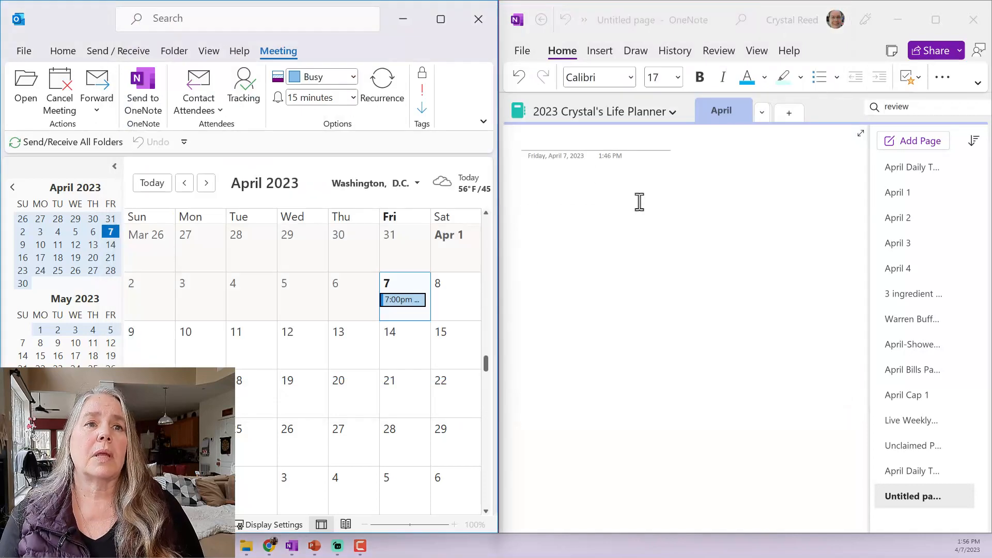
mouse_move(701, 202)
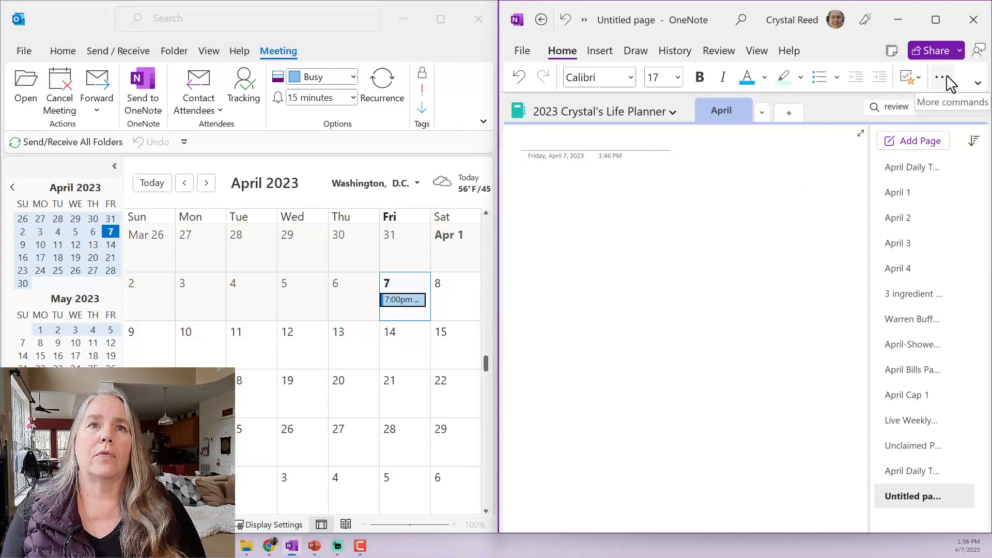
Insert today's Council Meeting (Red Robin) details via More commands > Meeting Details.
click(940, 77)
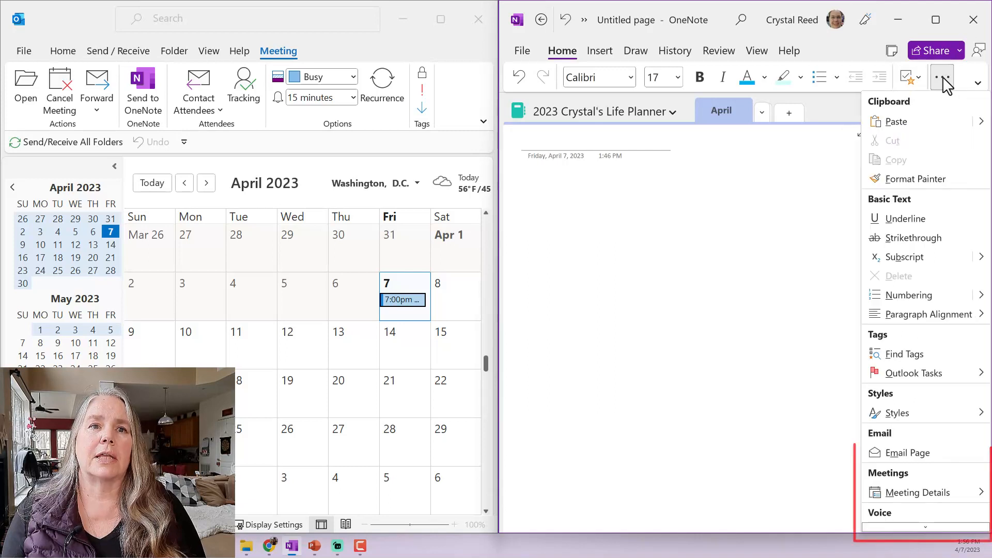
click(915, 492)
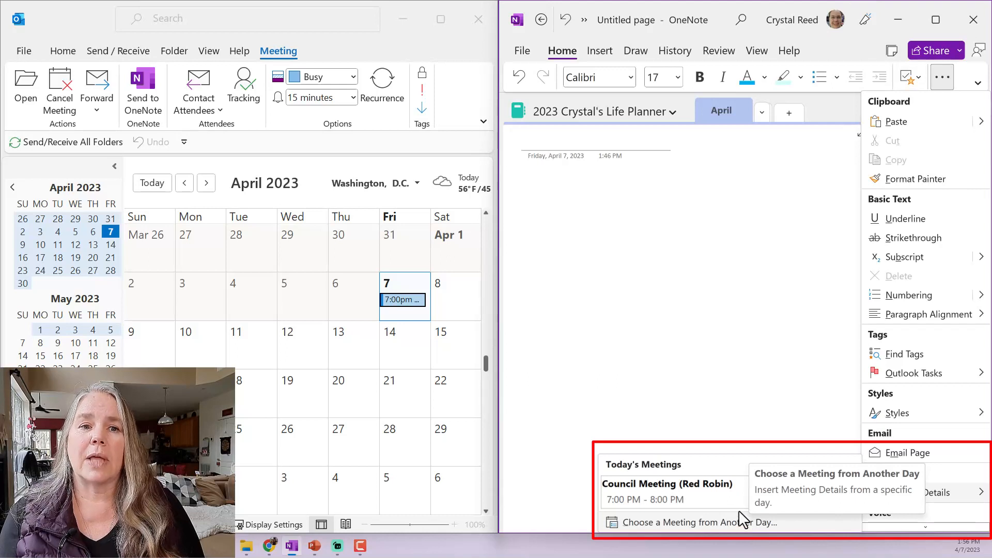
mouse_move(728, 490)
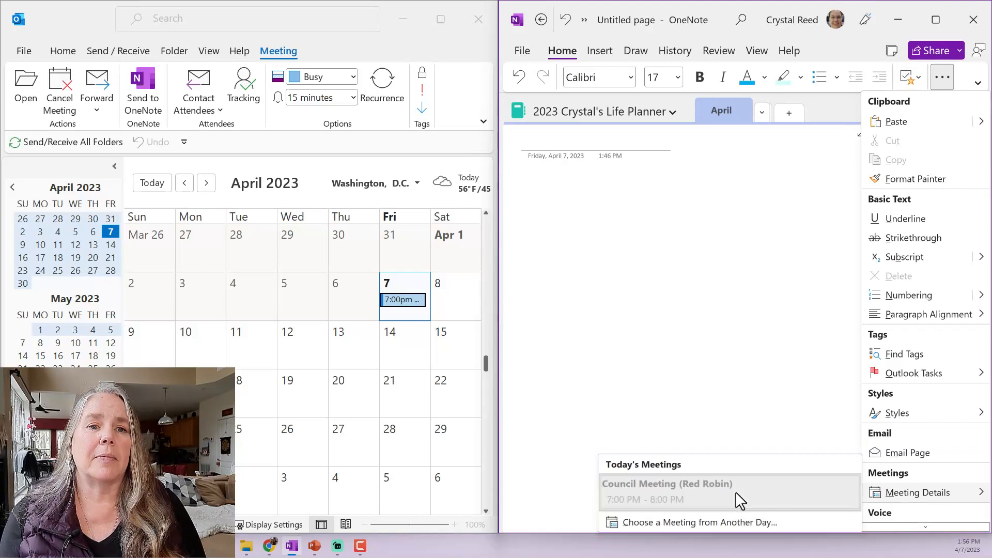
click(667, 484)
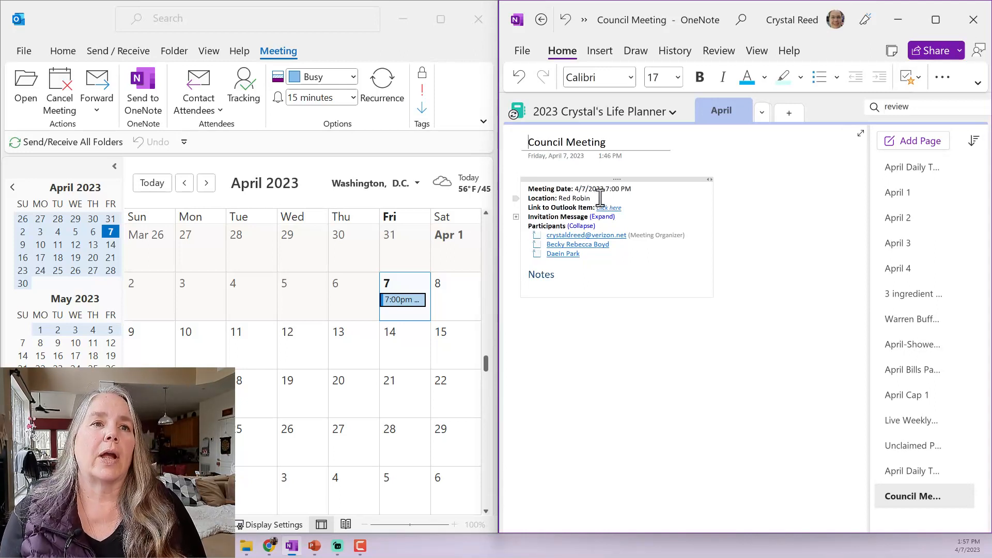
mouse_move(598, 226)
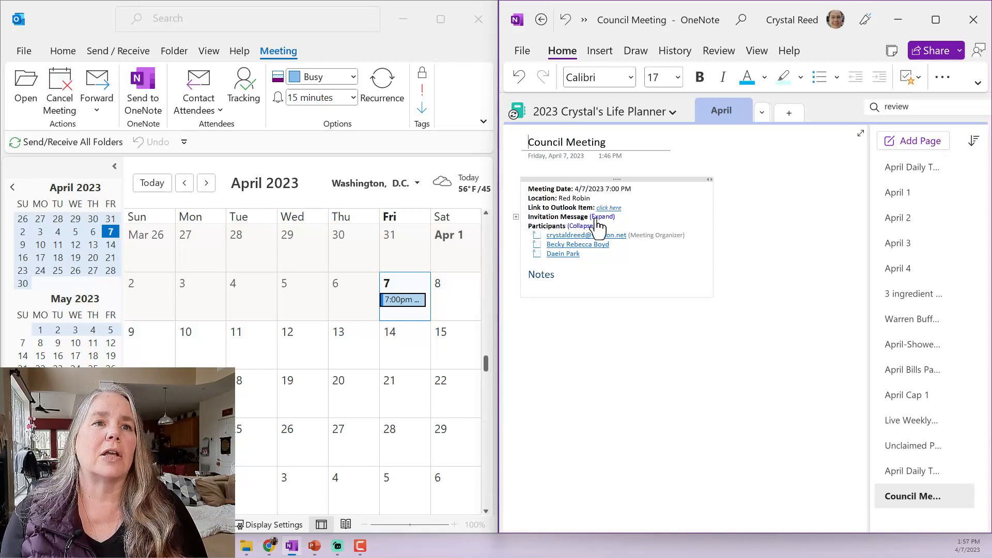
mouse_move(617, 226)
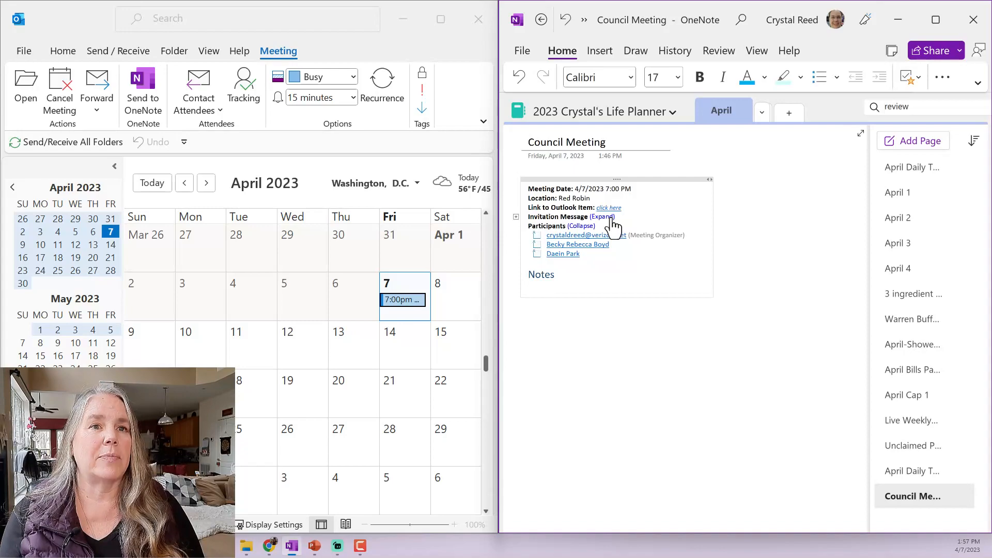
Scroll through the expanded invitation agenda from call to order through adjournment.
scroll(down, 3)
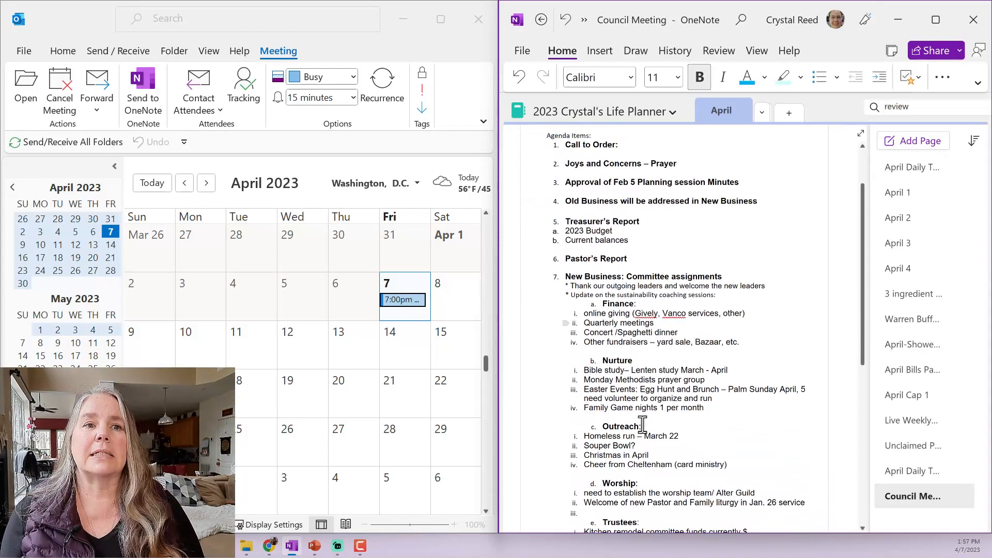
scroll(down, 3)
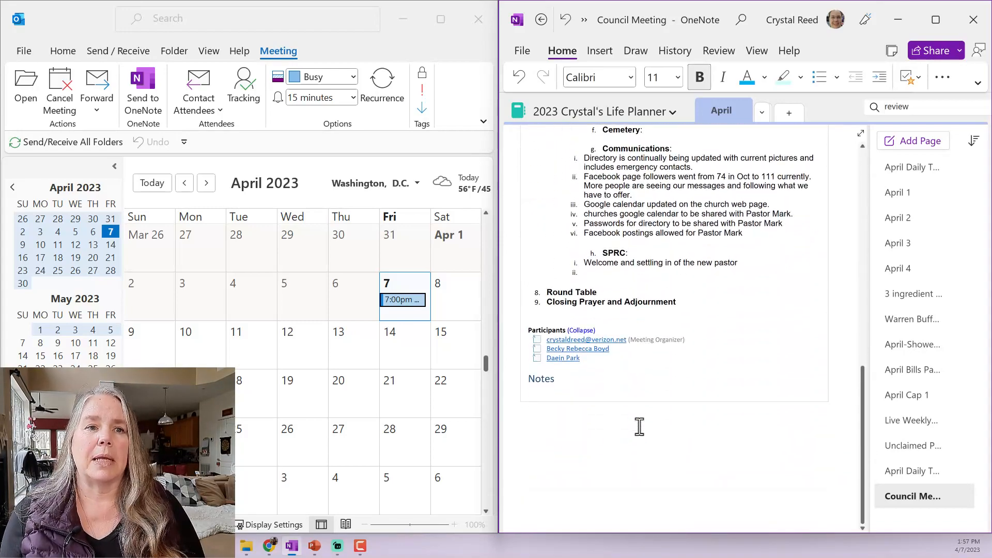
scroll(up, 3)
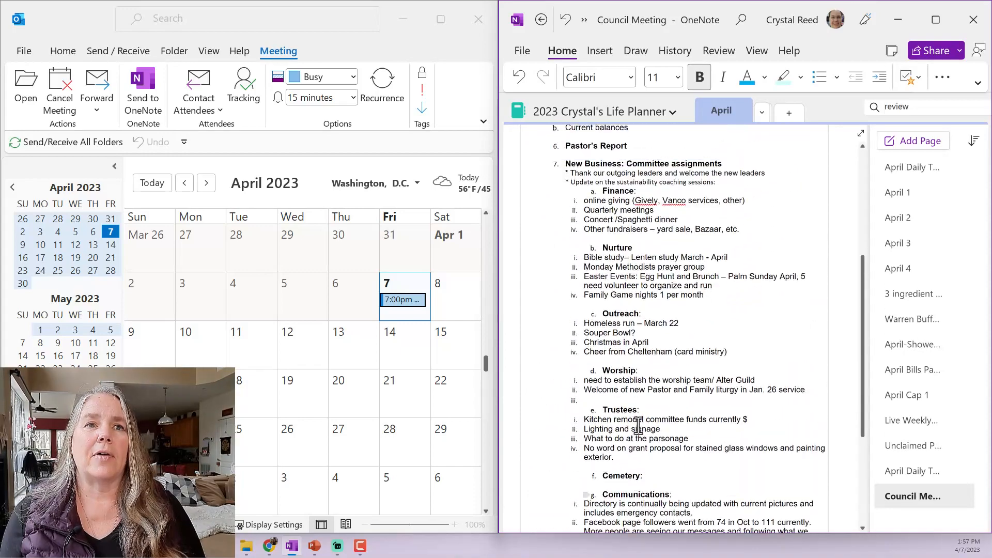
scroll(up, 3)
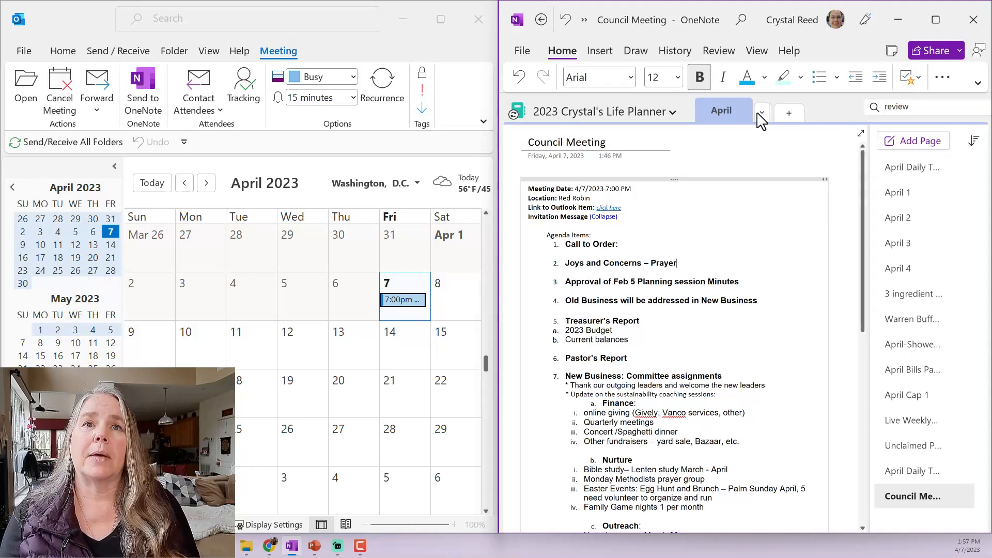
Write 'Tornado victims' in blue after Joys and Concerns – Prayer, then position after 2023 Budget.
click(762, 78)
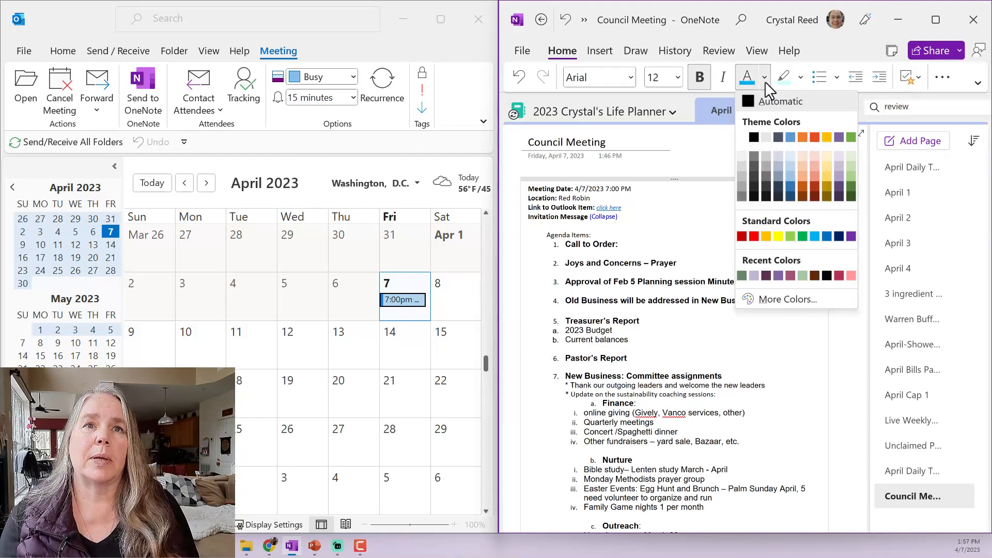
mouse_move(814, 236)
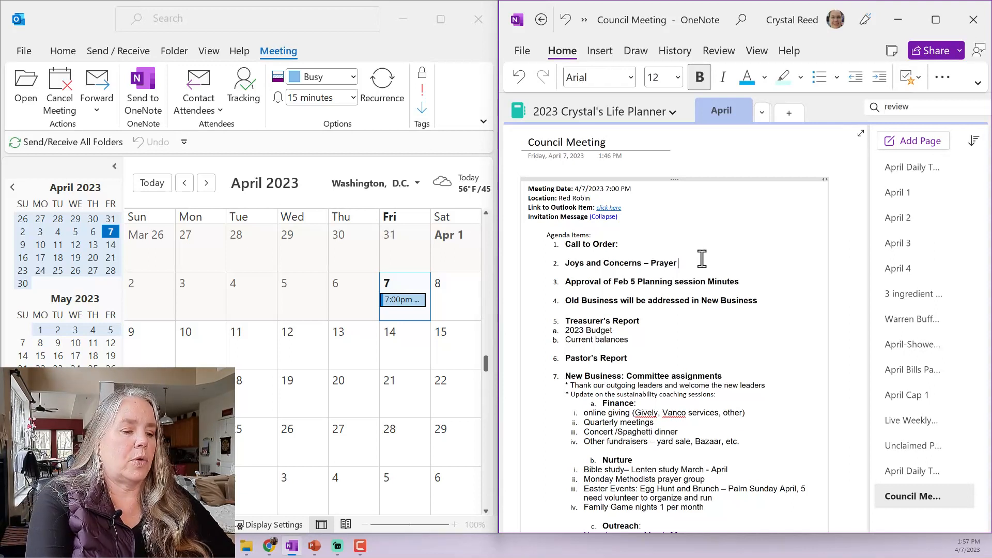
text(Tornado victims)
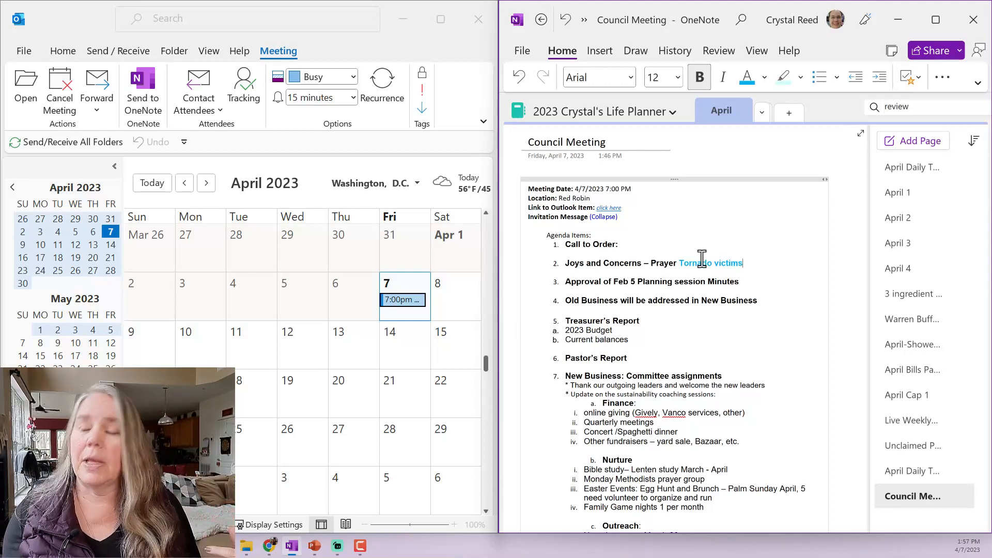
click(658, 77)
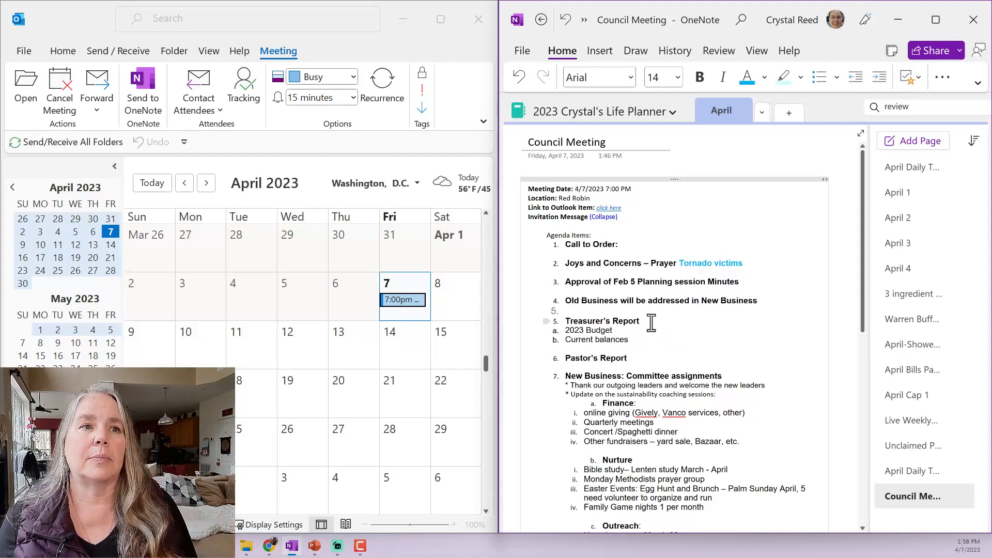
click(612, 329)
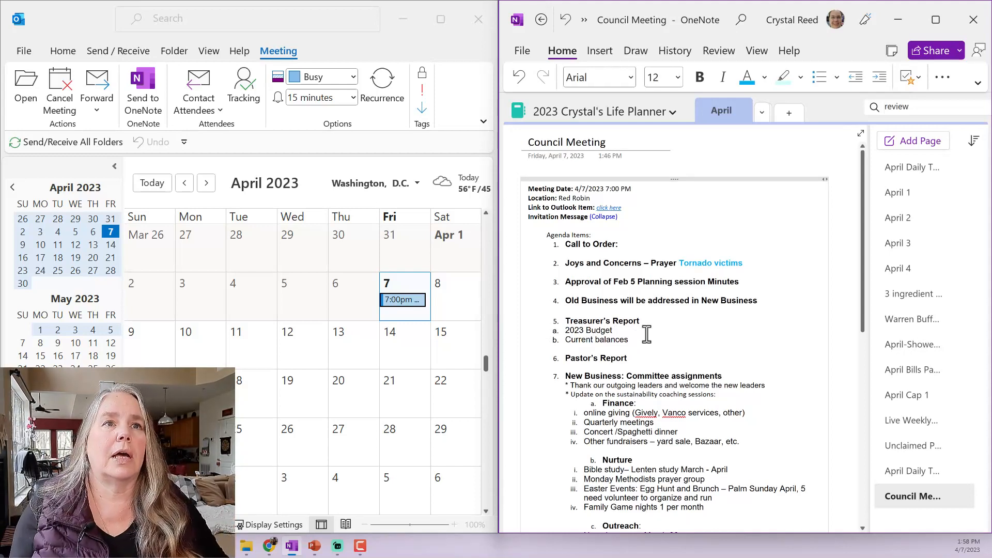
Type the blue note 'submit cost for communications to becky' after the 2023 Budget item.
text(s)
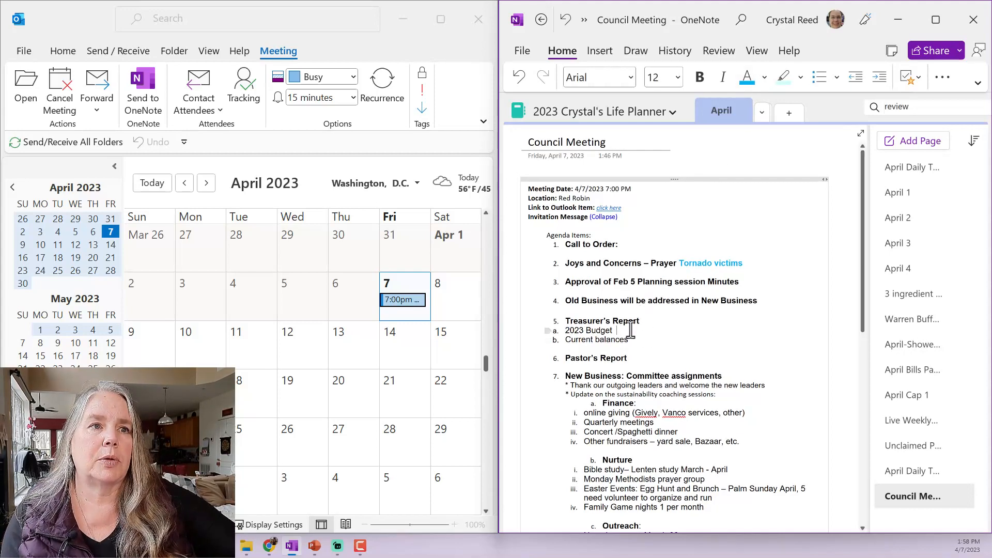
text(submit)
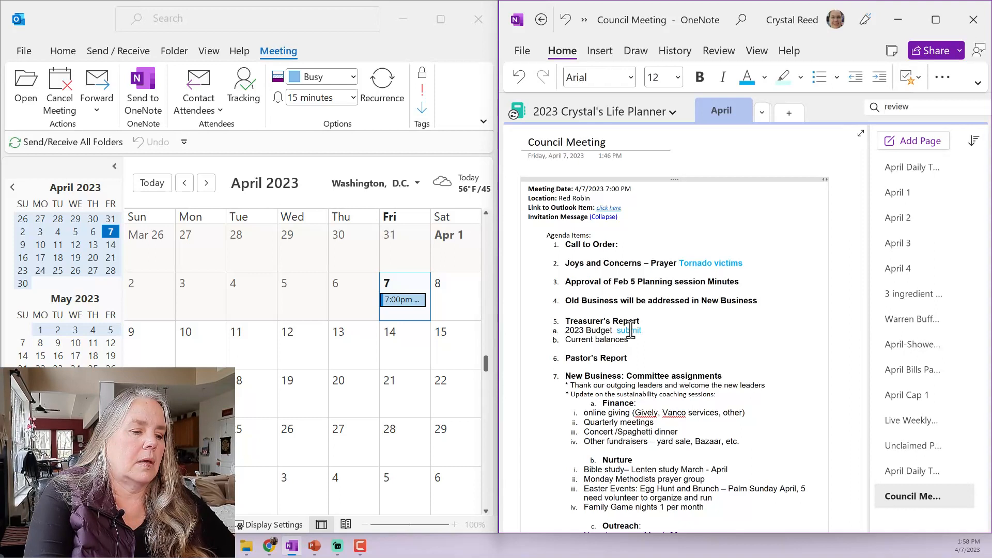
text(cost for)
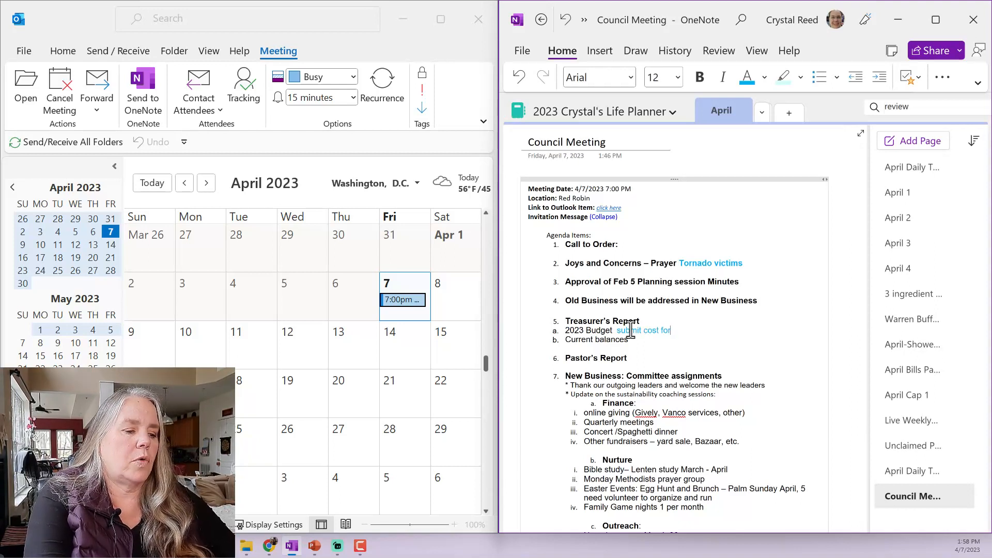
text(communicati)
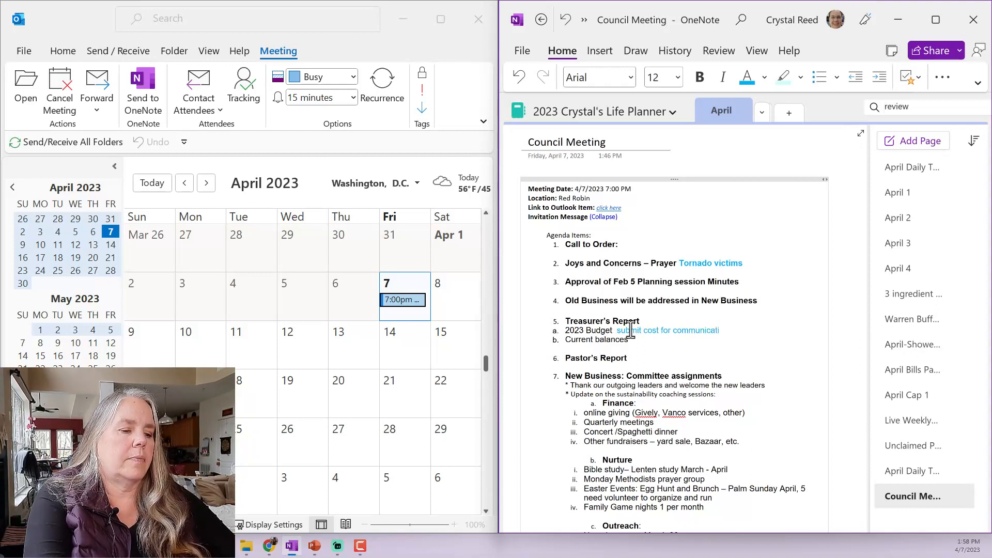
text(ons to becky)
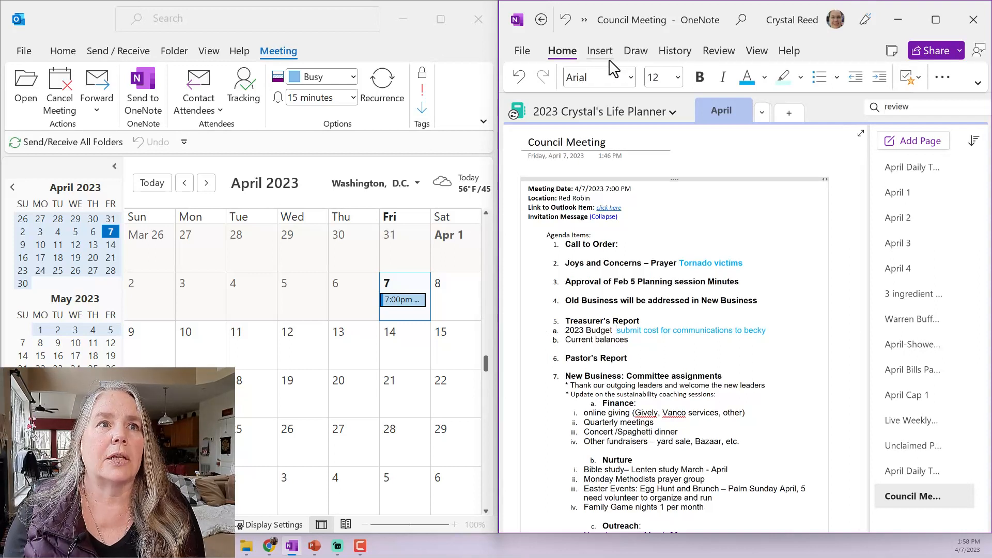
mouse_move(665, 56)
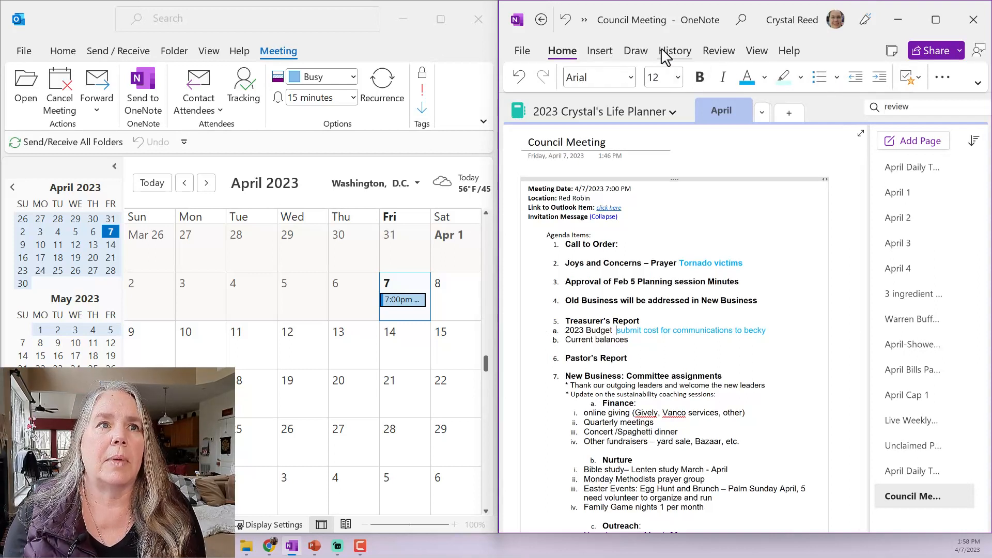
mouse_move(612, 53)
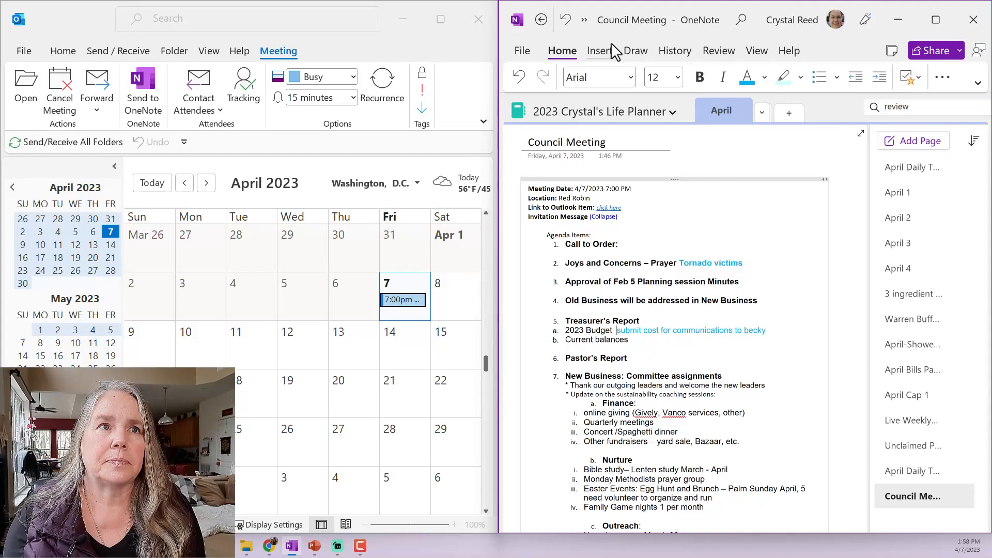
click(907, 77)
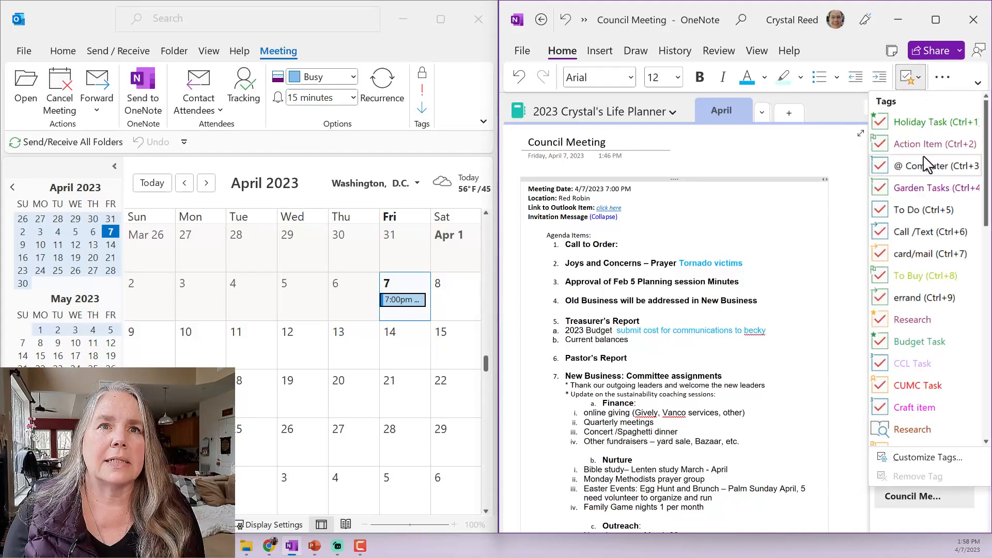
mouse_move(916, 389)
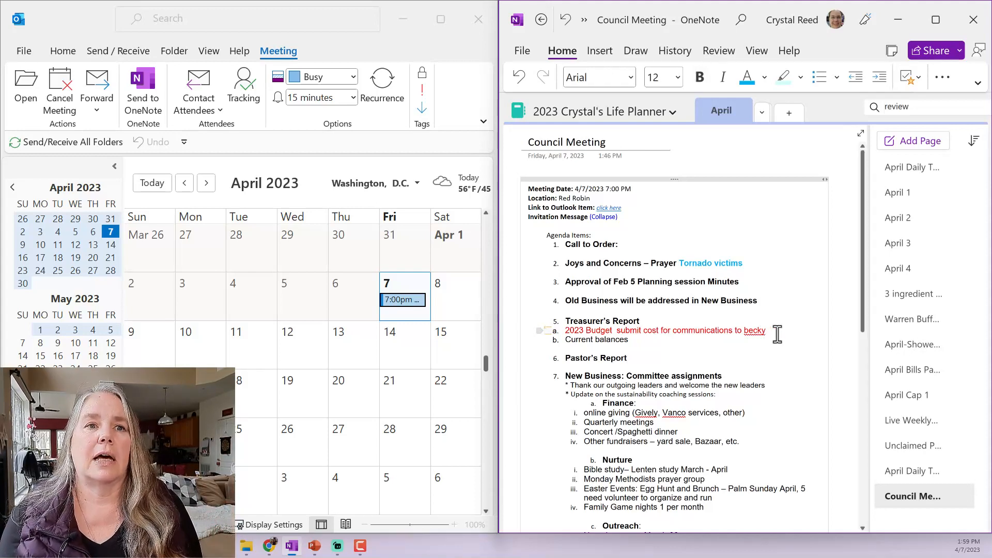
Mark the 2023 Budget line with the Action Item tag from the Tags gallery.
scroll(down, 3)
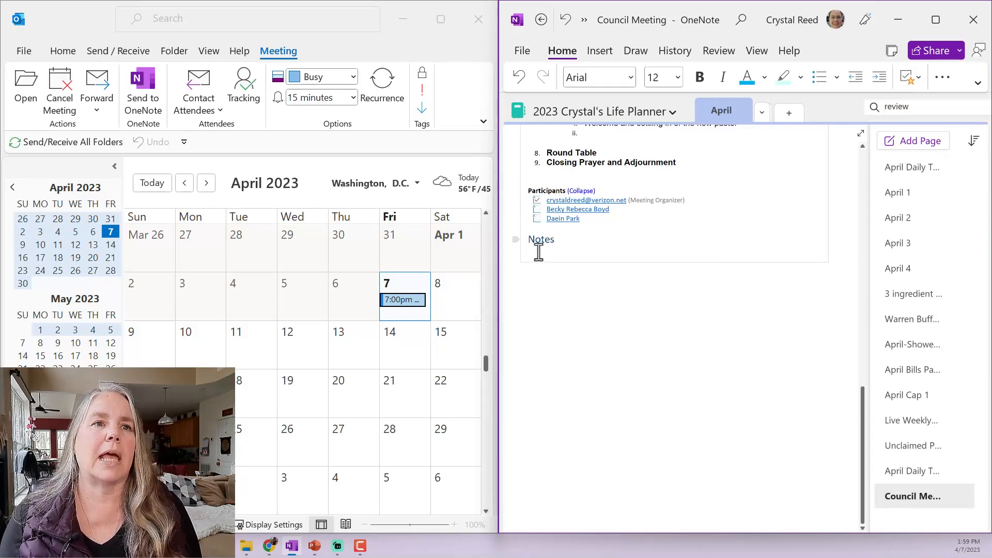
click(563, 244)
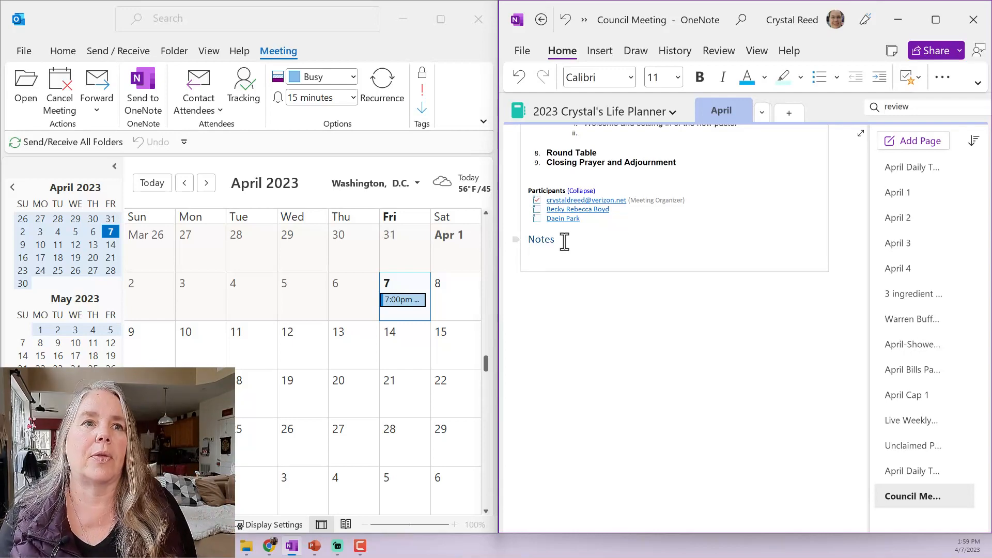
scroll(up, 3)
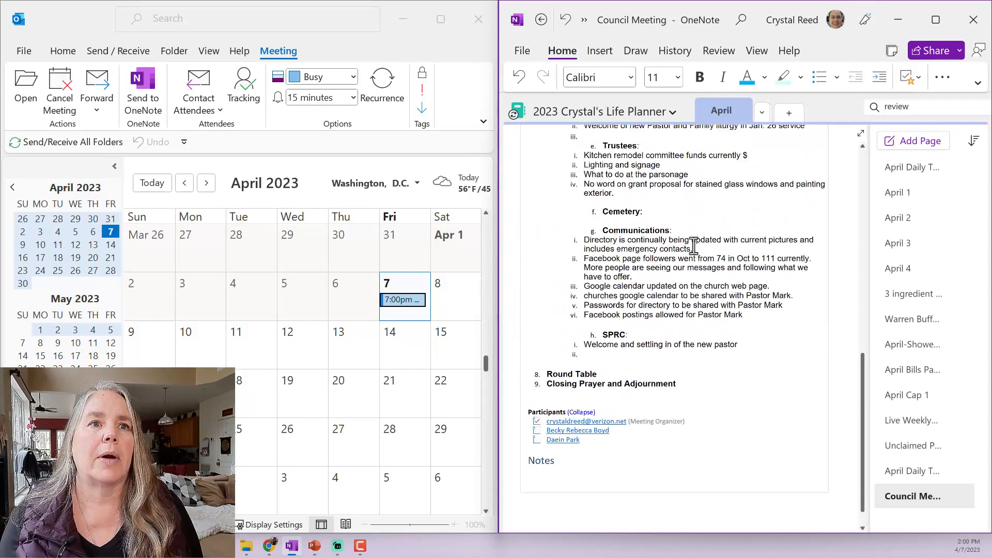
scroll(up, 3)
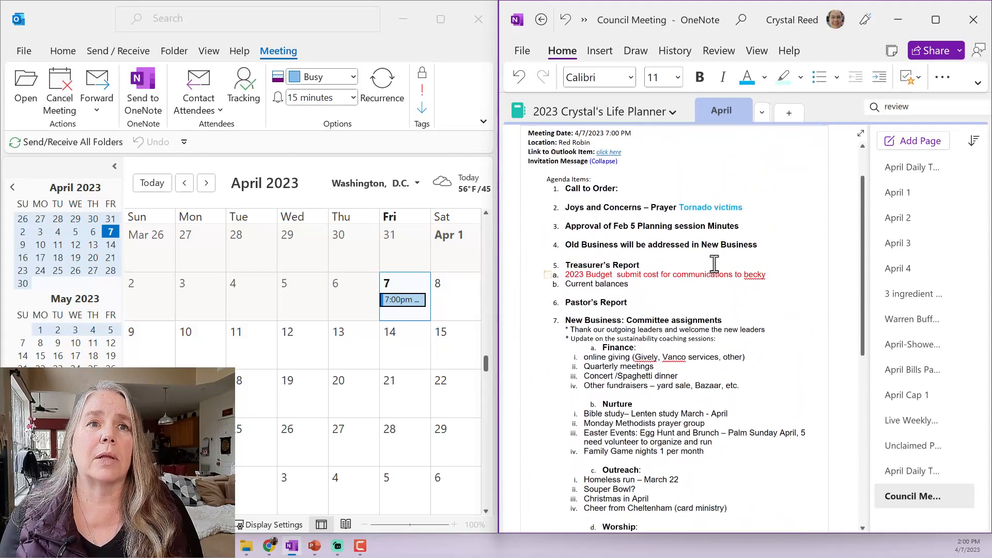
scroll(up, 3)
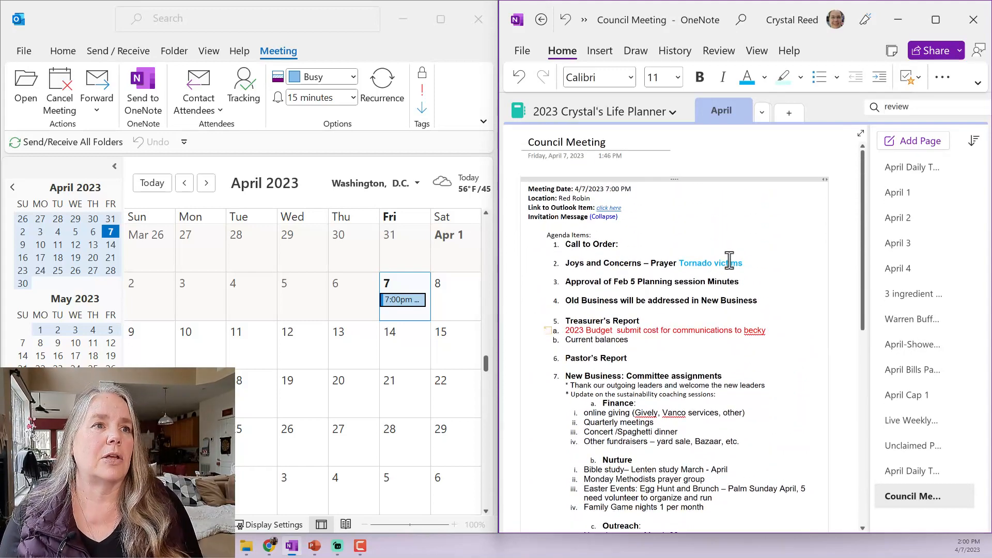